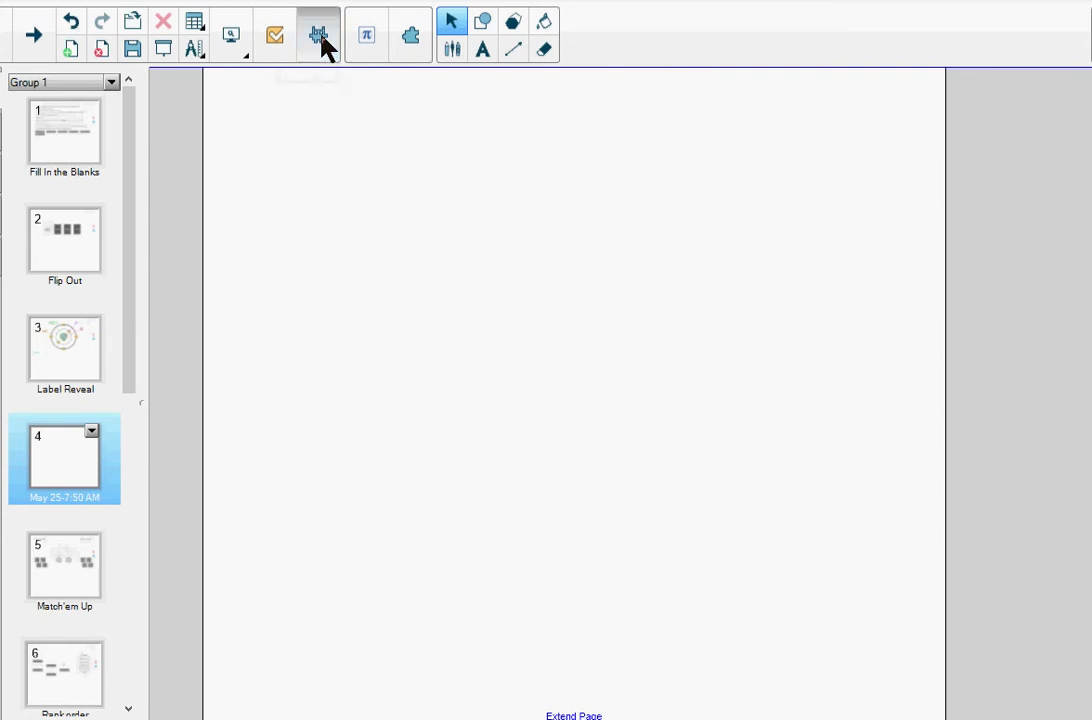
- Open the SMART lab Activity Builder to pick the Label Reveal template
click(318, 33)
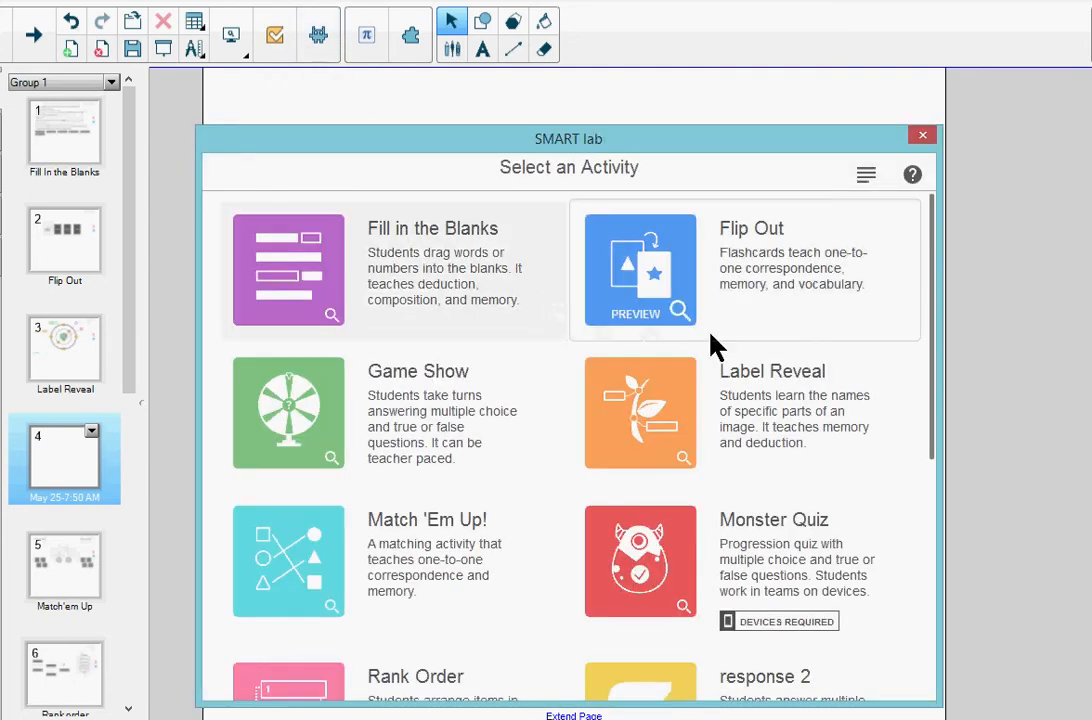
mouse_move(620, 378)
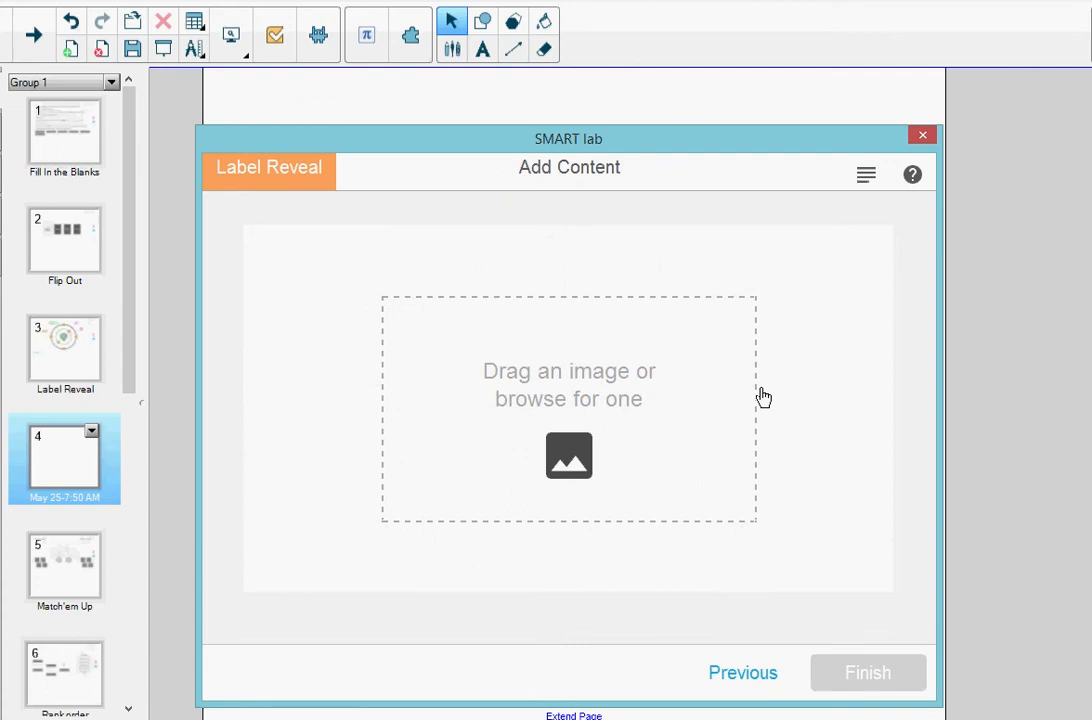
mouse_move(790, 403)
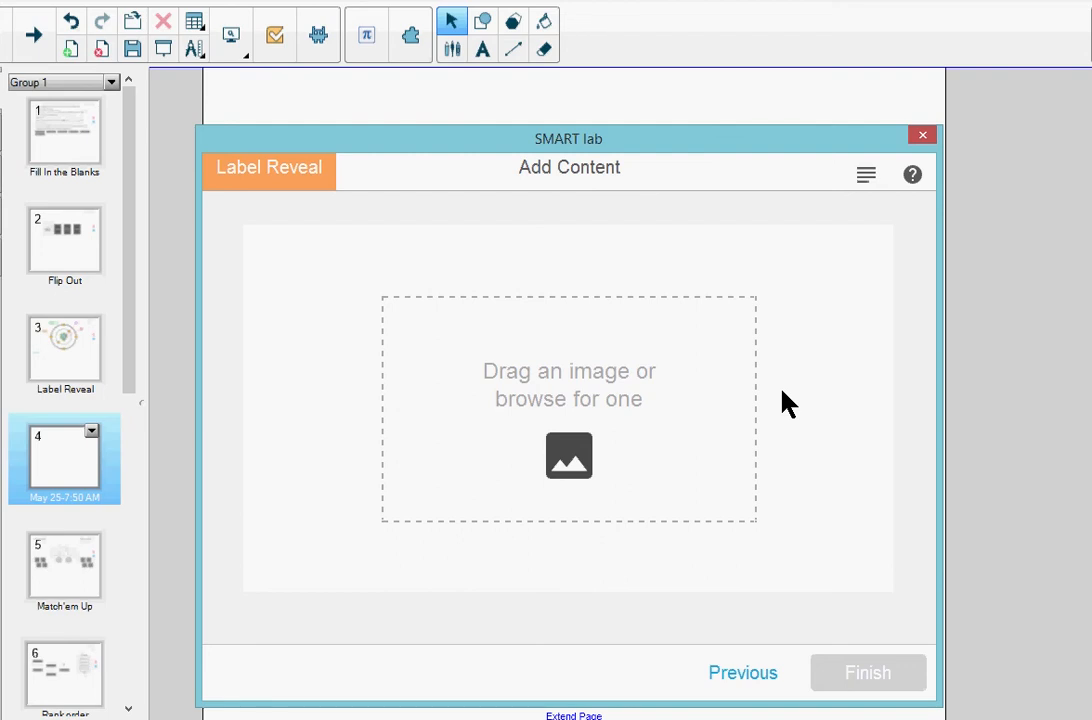
mouse_move(568, 441)
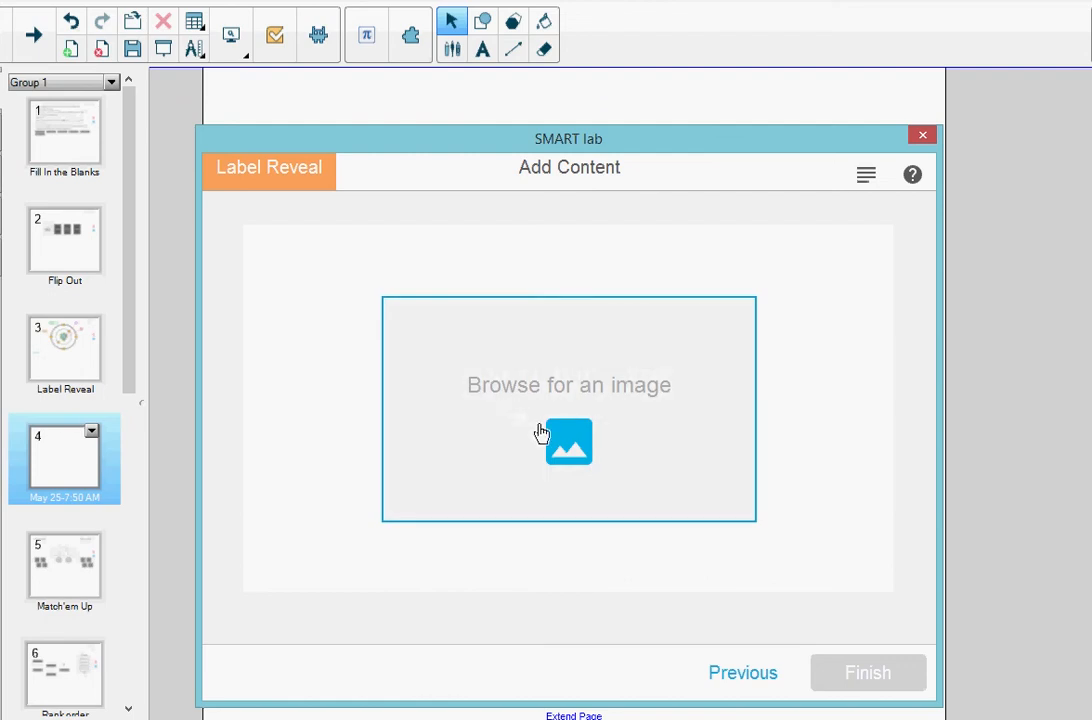
- Browse to atomDiagram.png in the Images folder and open it
click(568, 441)
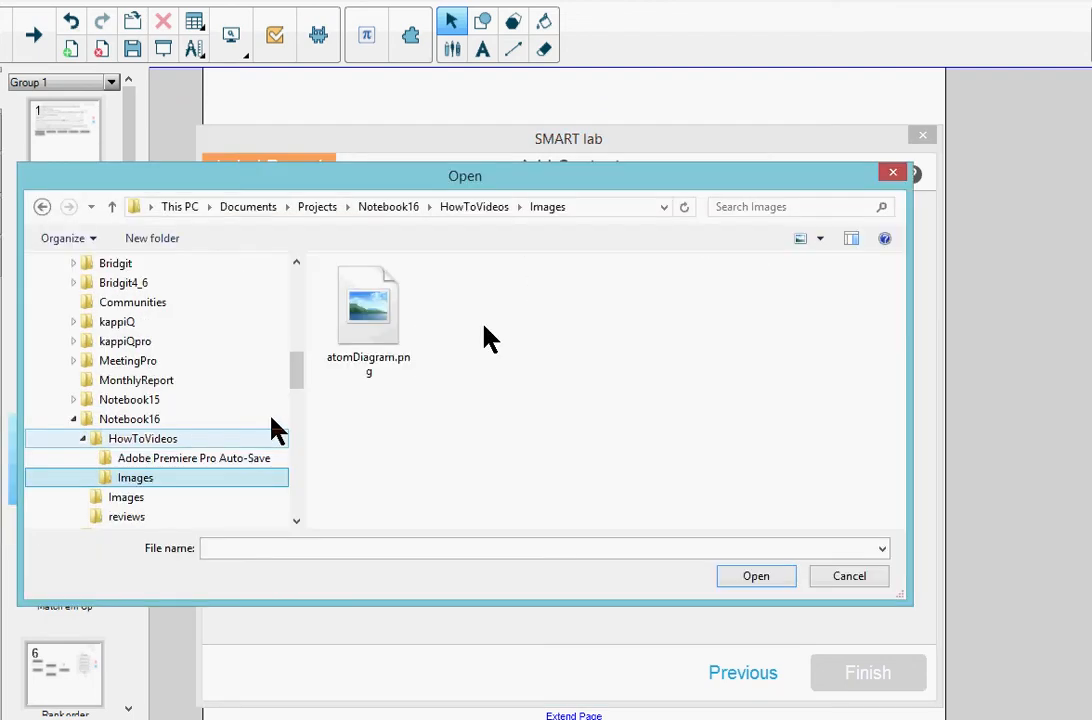
click(368, 305)
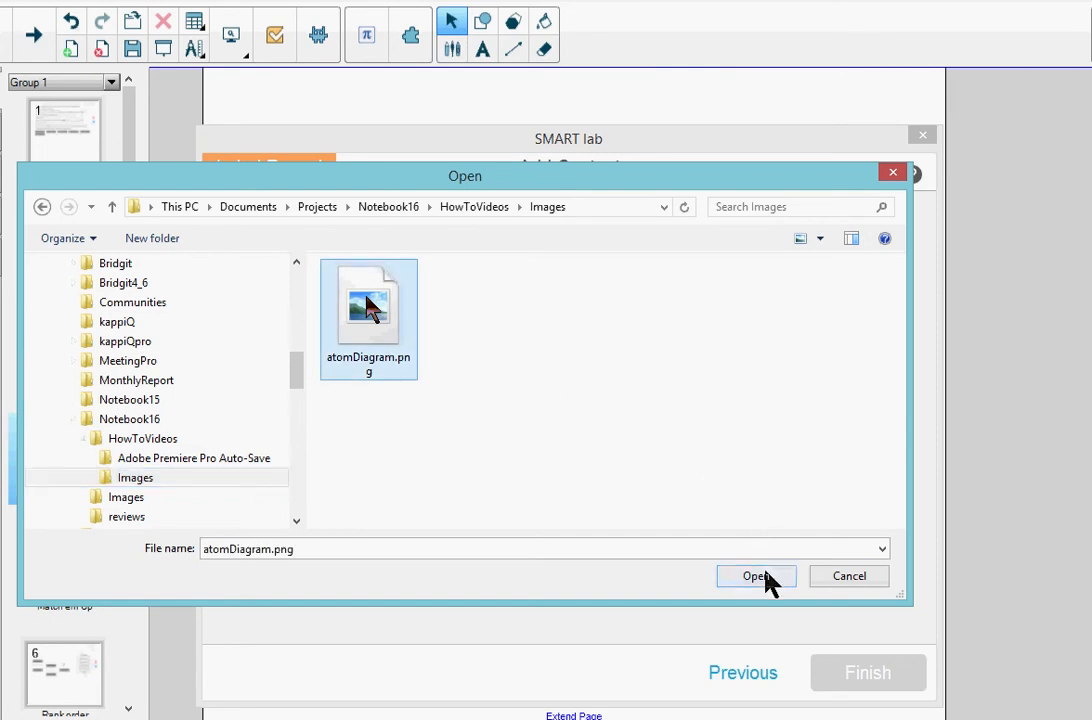
click(756, 576)
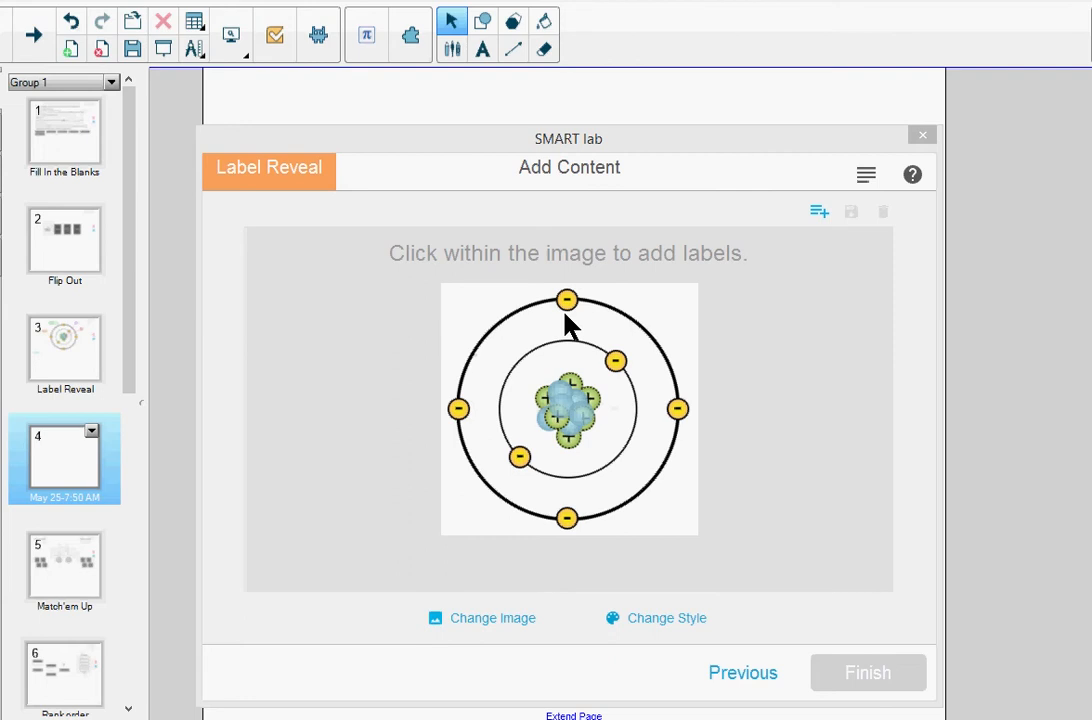
mouse_move(582, 622)
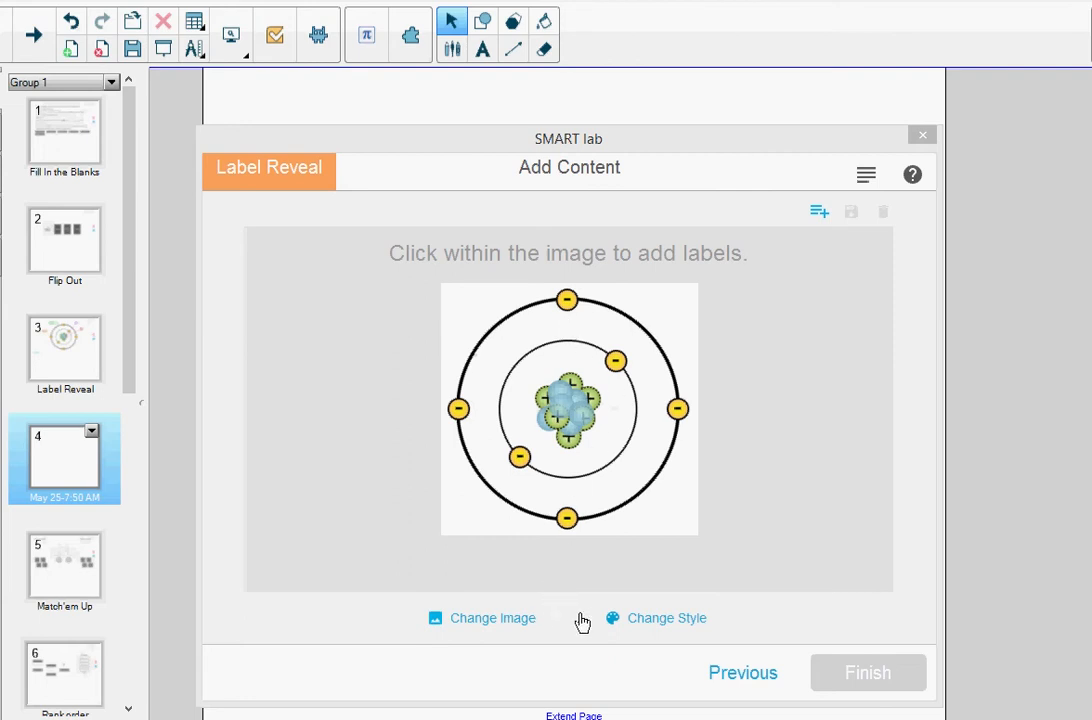
mouse_move(673, 625)
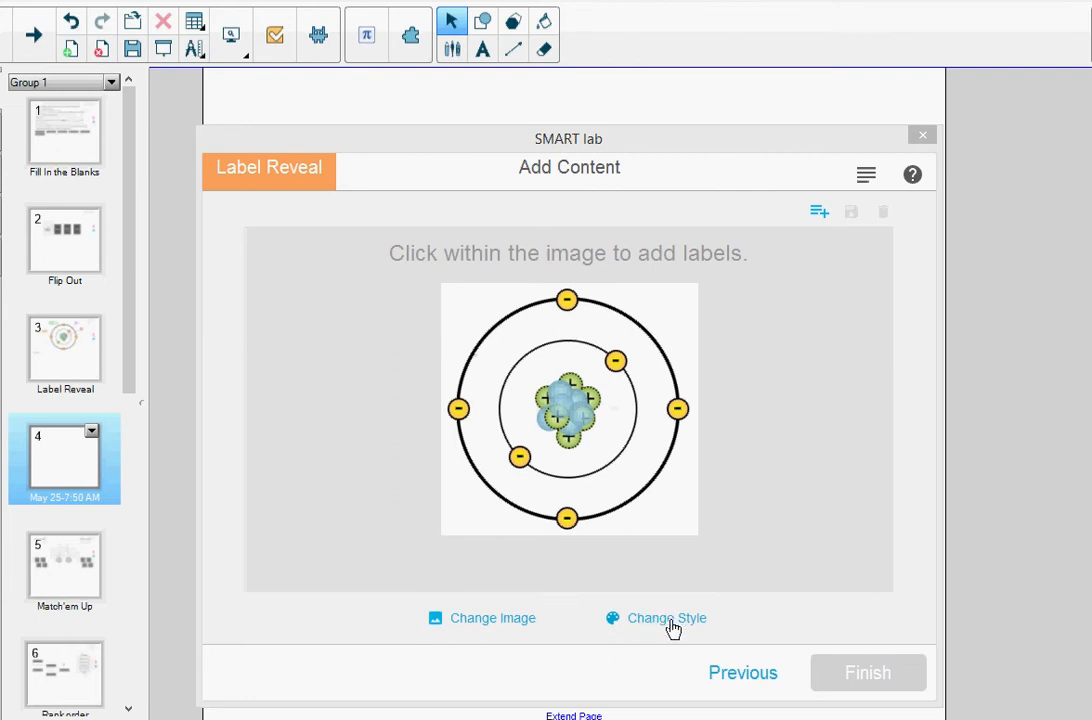
- Pick the mixed-shapes label style and place a first label beside the diagram
click(666, 617)
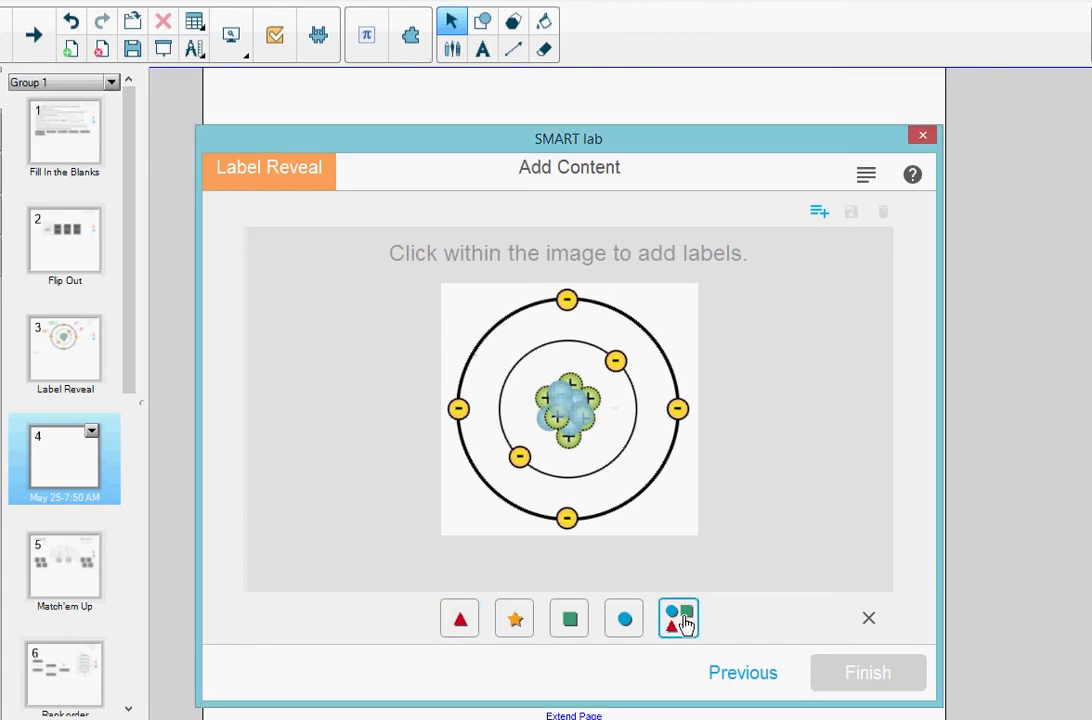
mouse_move(610, 570)
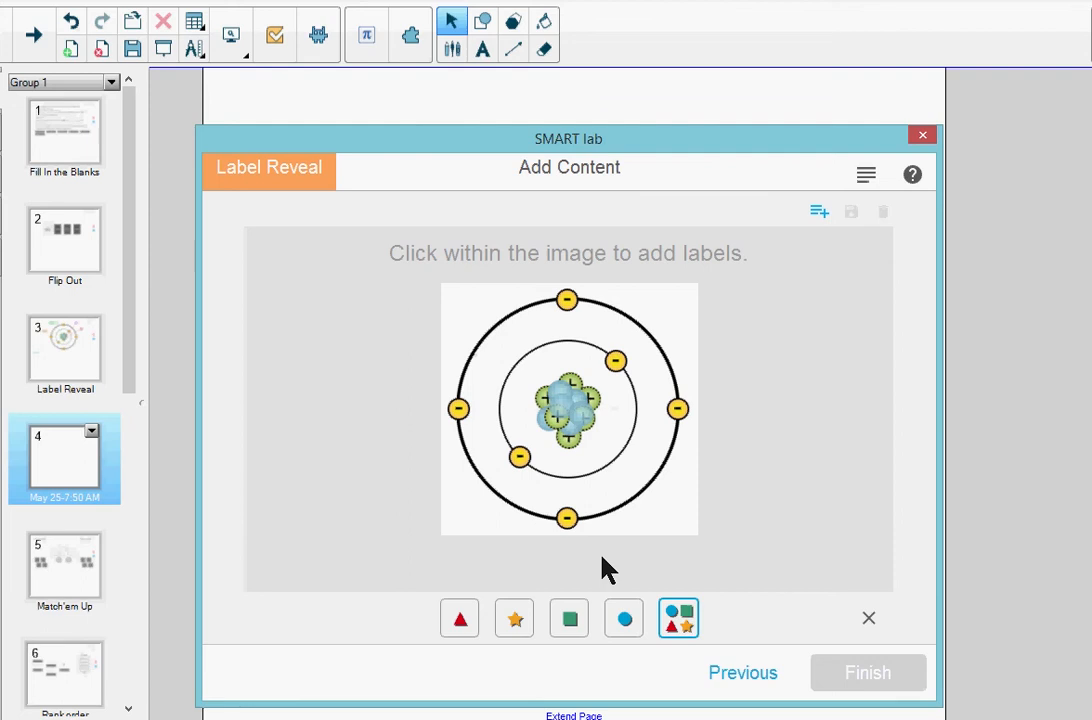
click(360, 320)
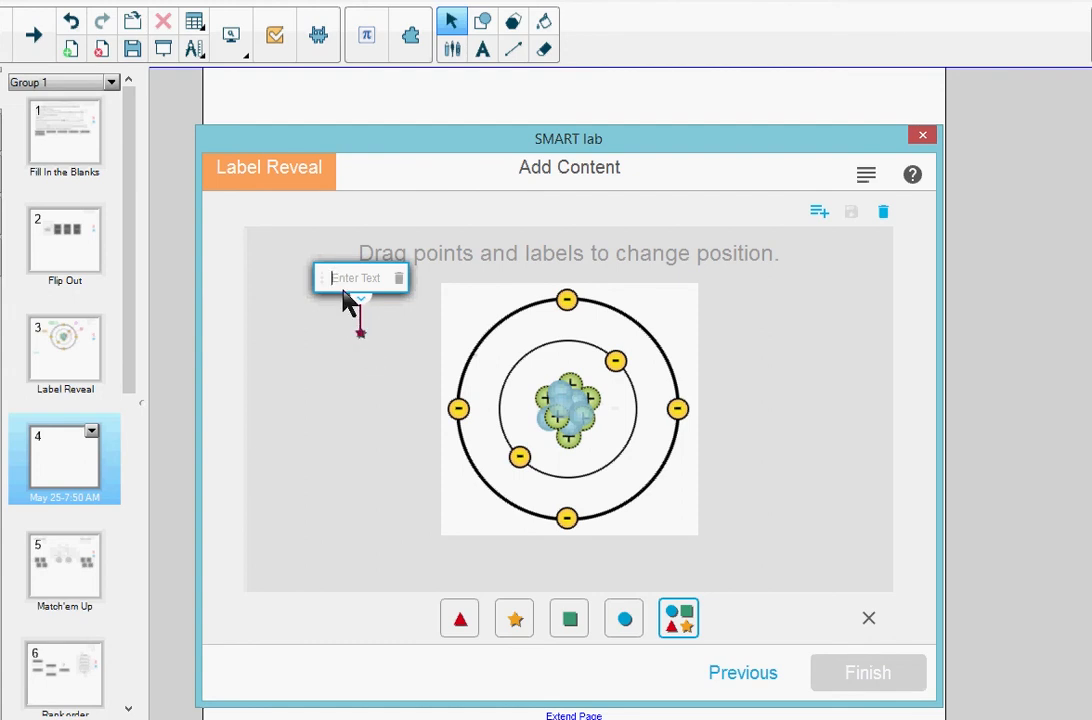
- Name the label 'Electron' and anchor its point on the left outer electron
click(360, 277)
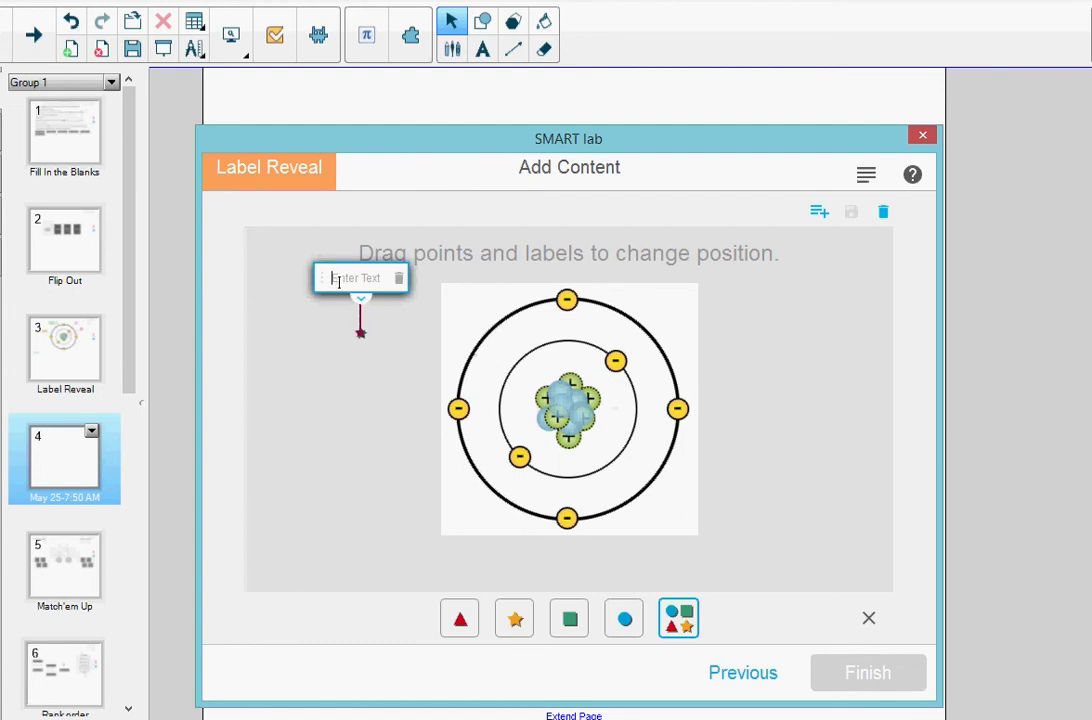
text(e)
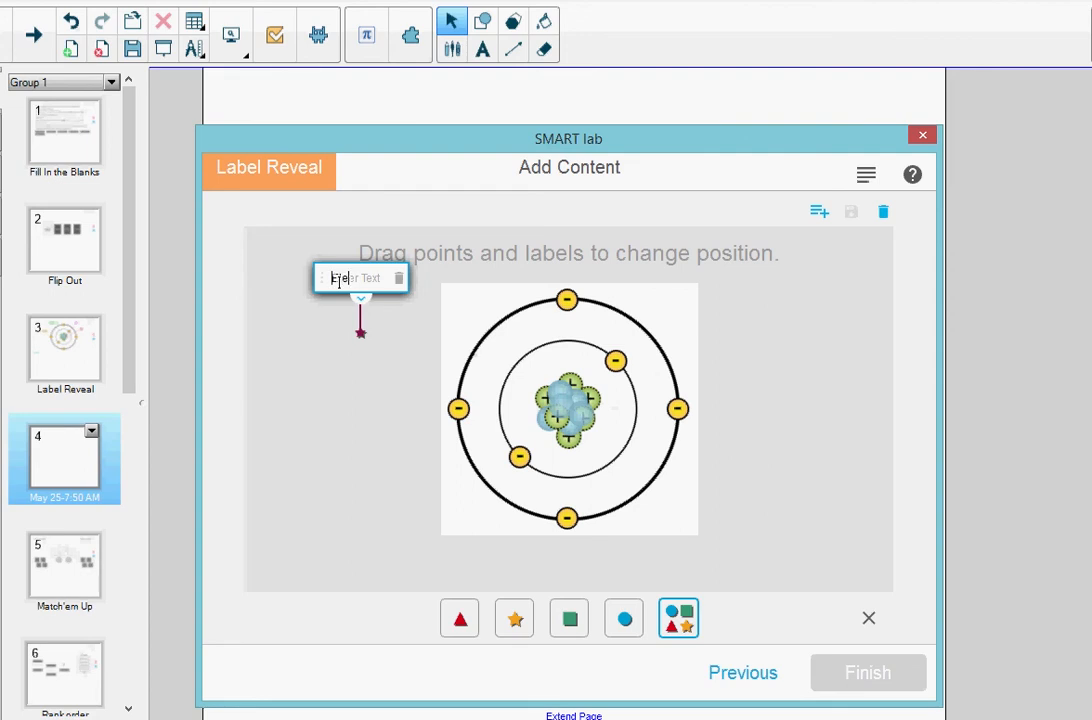
text(Electron)
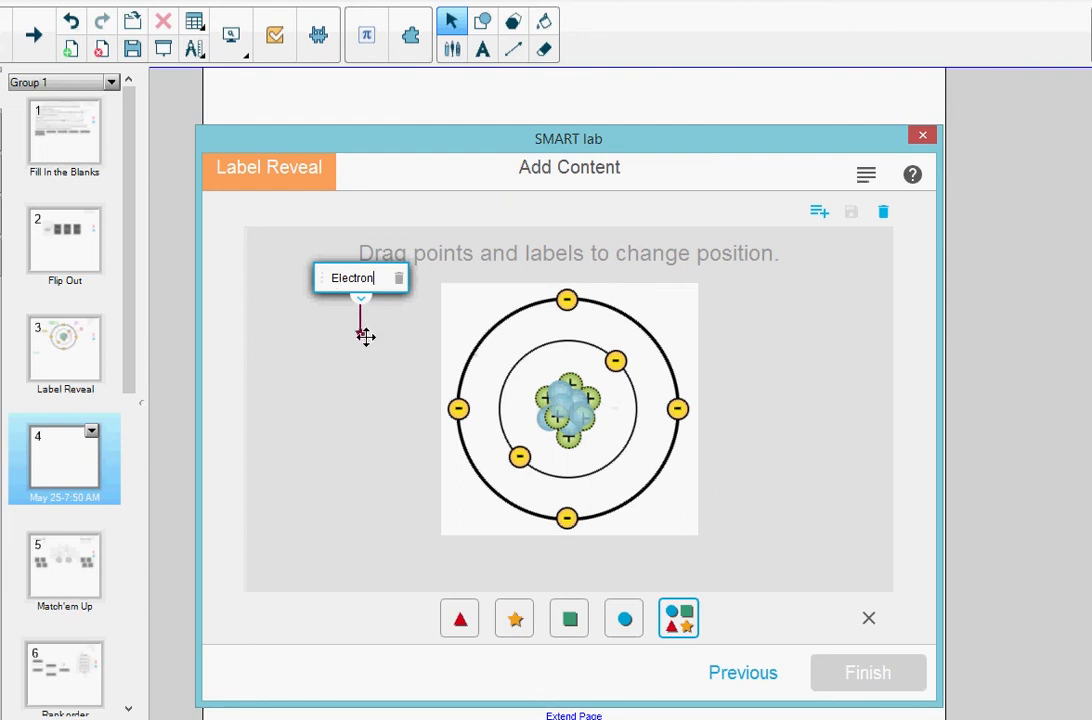
drag(360, 335, 458, 408)
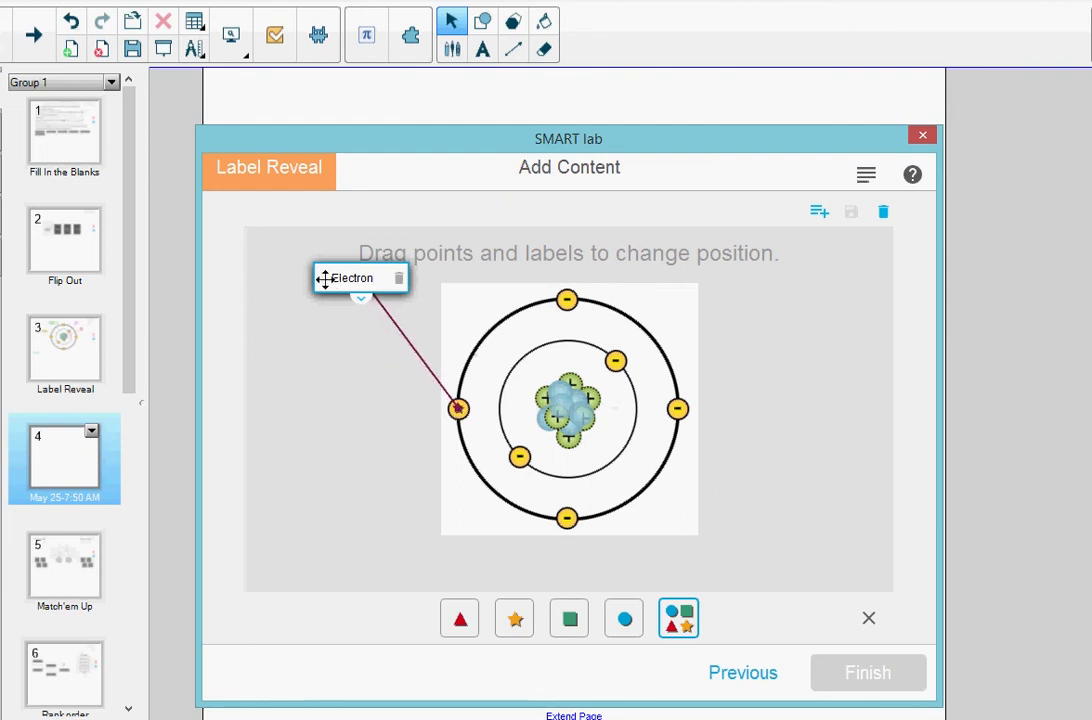
mouse_move(337, 312)
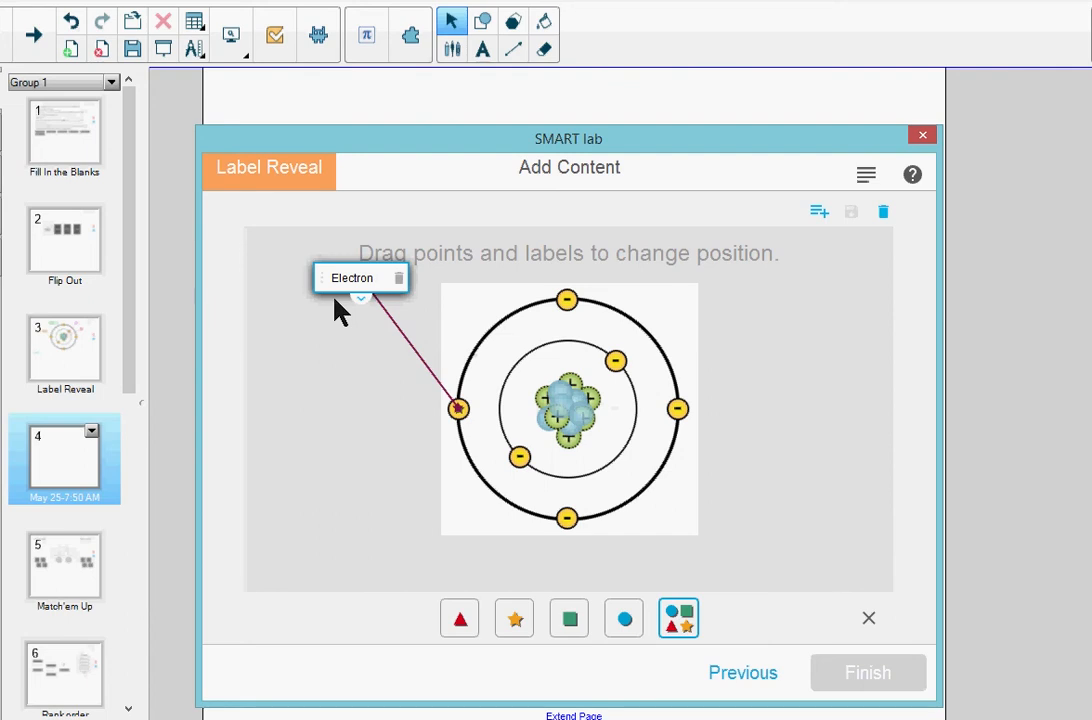
mouse_move(322, 280)
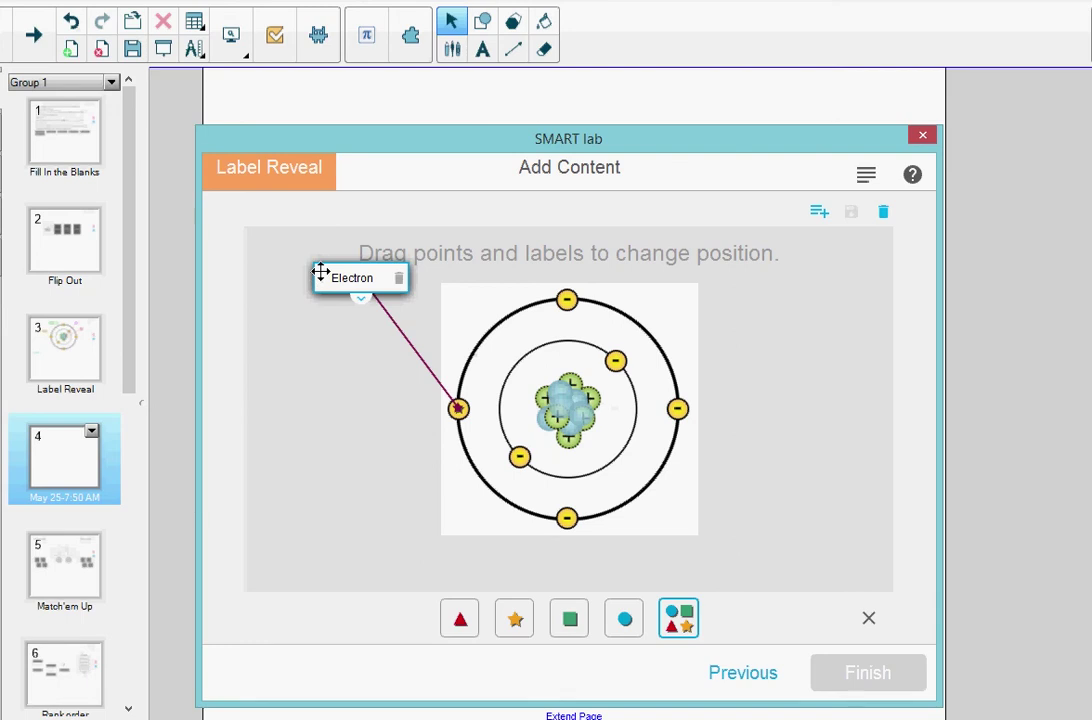
- Move the Electron label box down level with the electron
drag(358, 277, 358, 317)
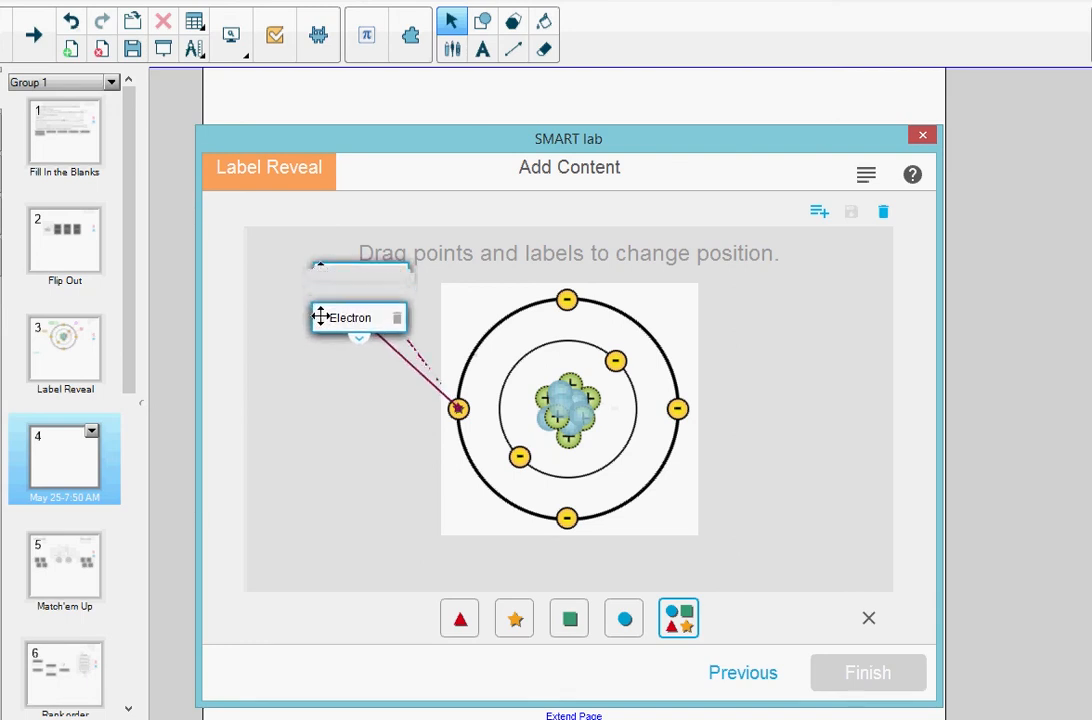
drag(358, 317, 348, 383)
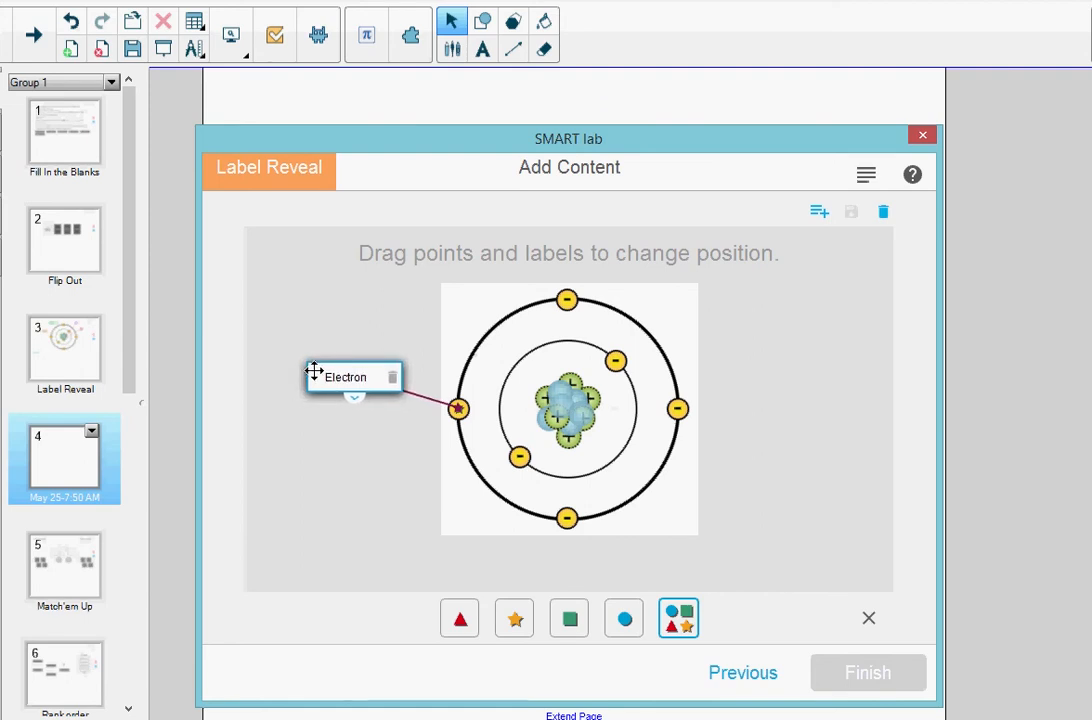
click(353, 377)
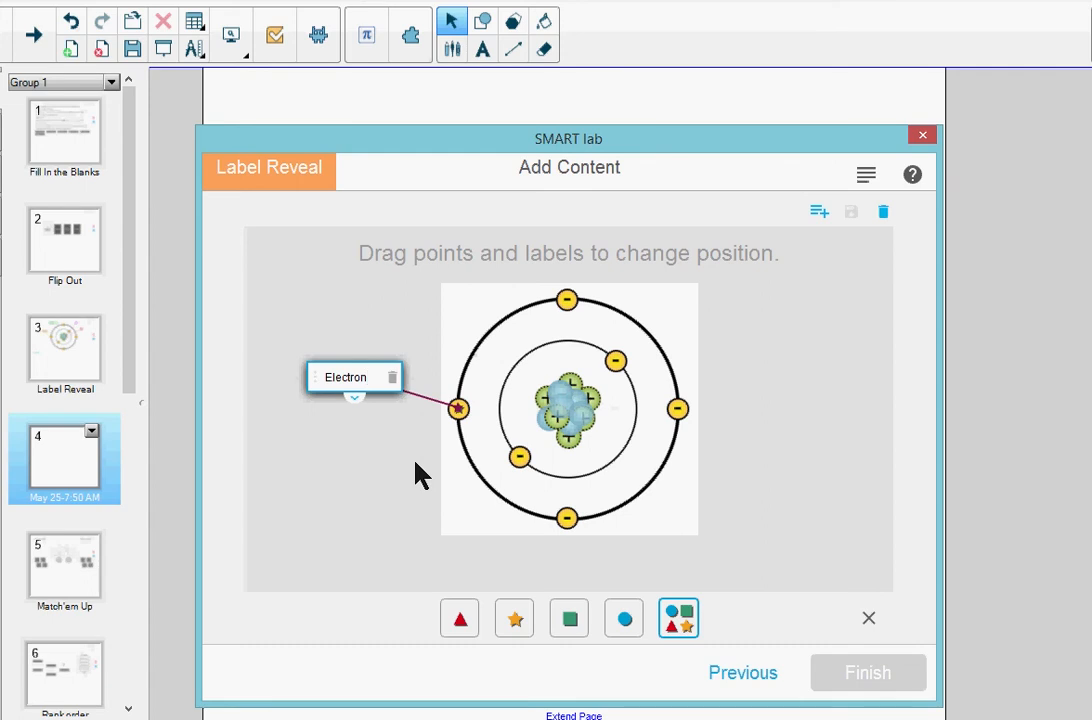
click(354, 377)
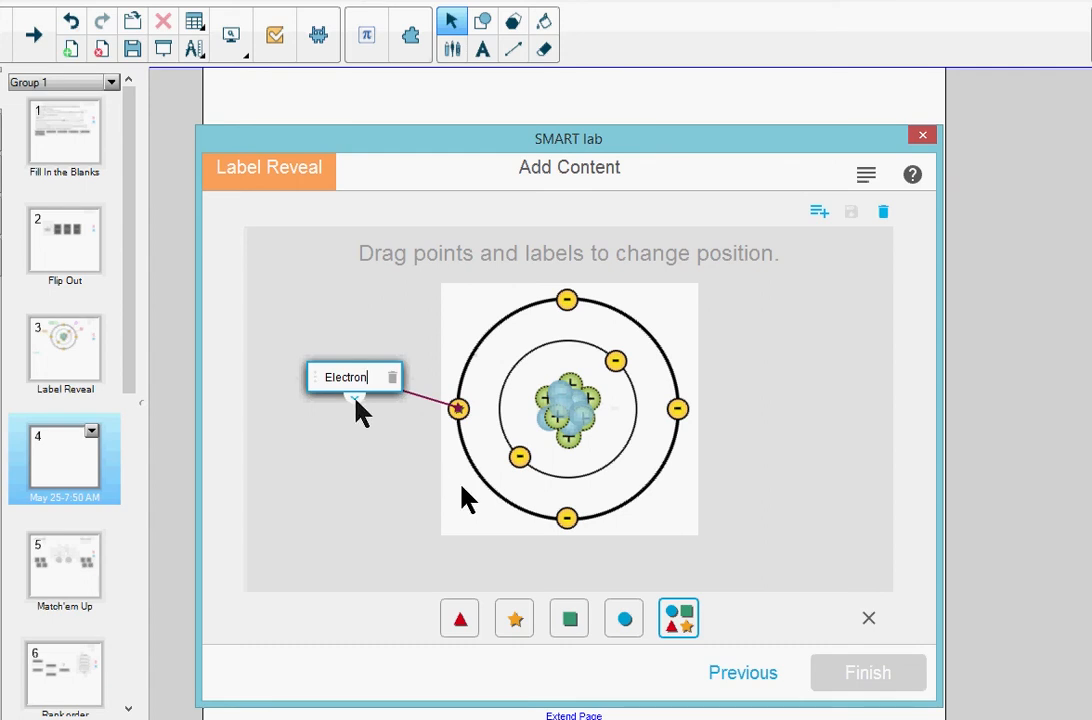
mouse_move(360, 413)
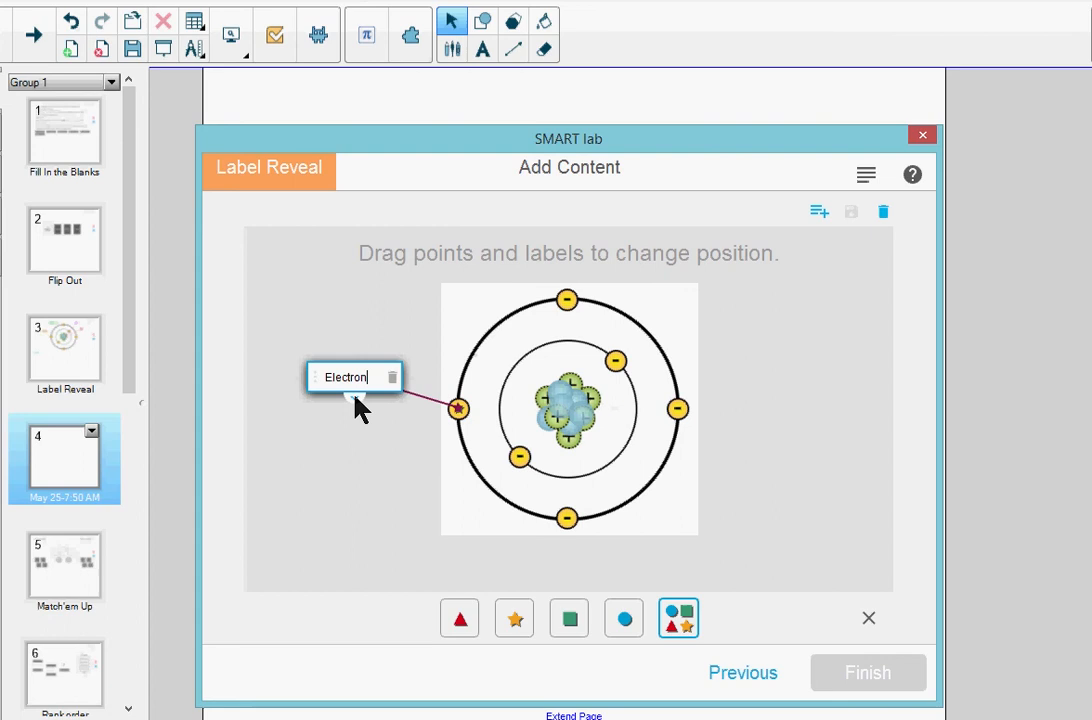
- Add the note 'charge and exists outside of a atom's nucleus' to Electron
click(345, 377)
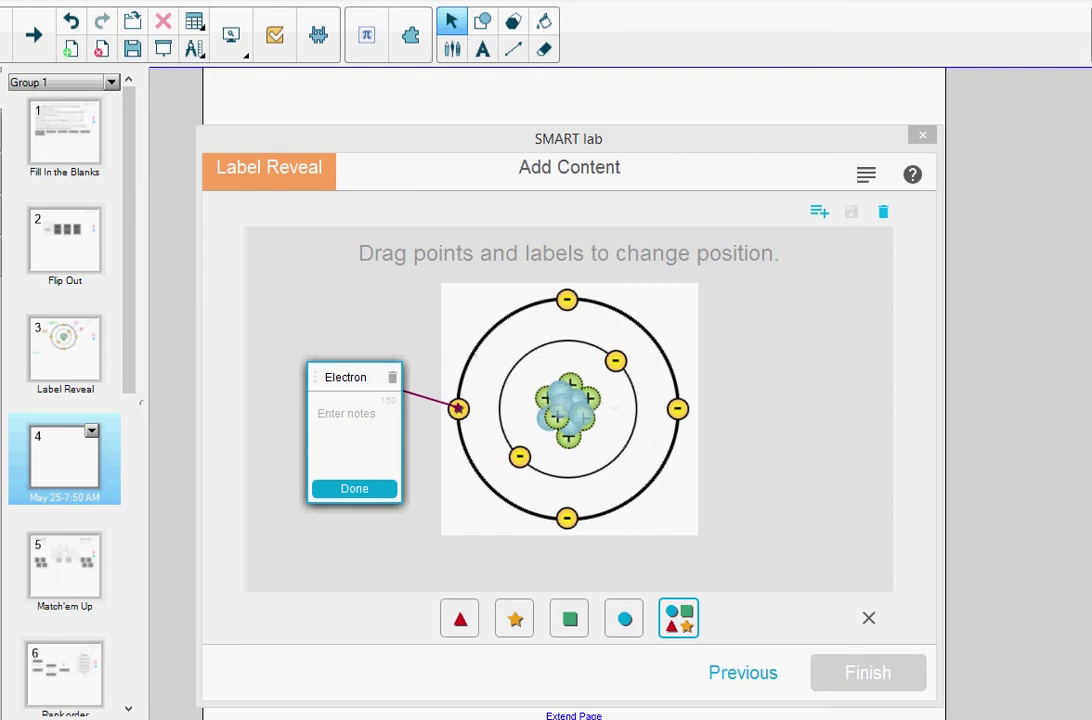
click(345, 410)
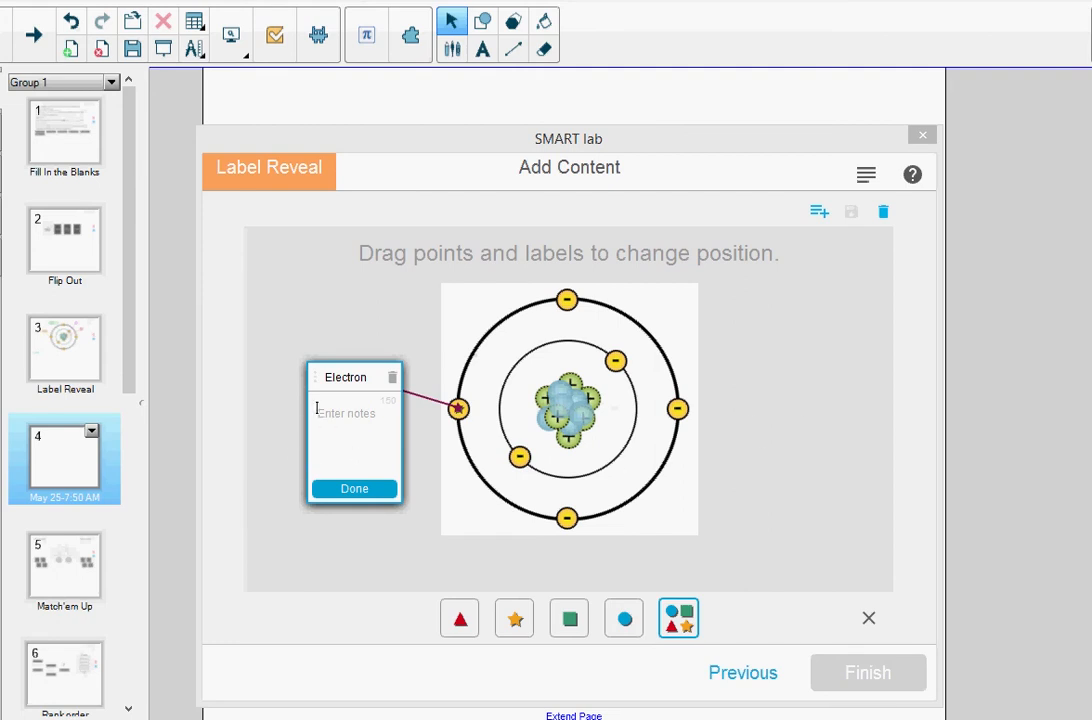
text(charge and exists outside of a atom's nucleus)
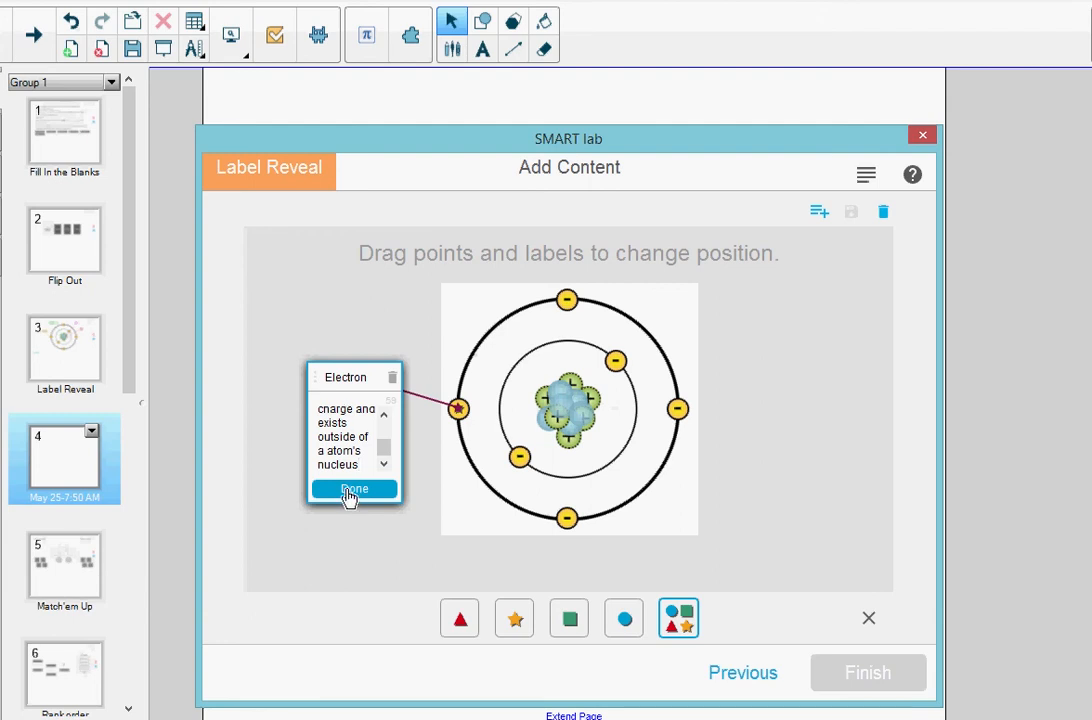
mouse_move(358, 503)
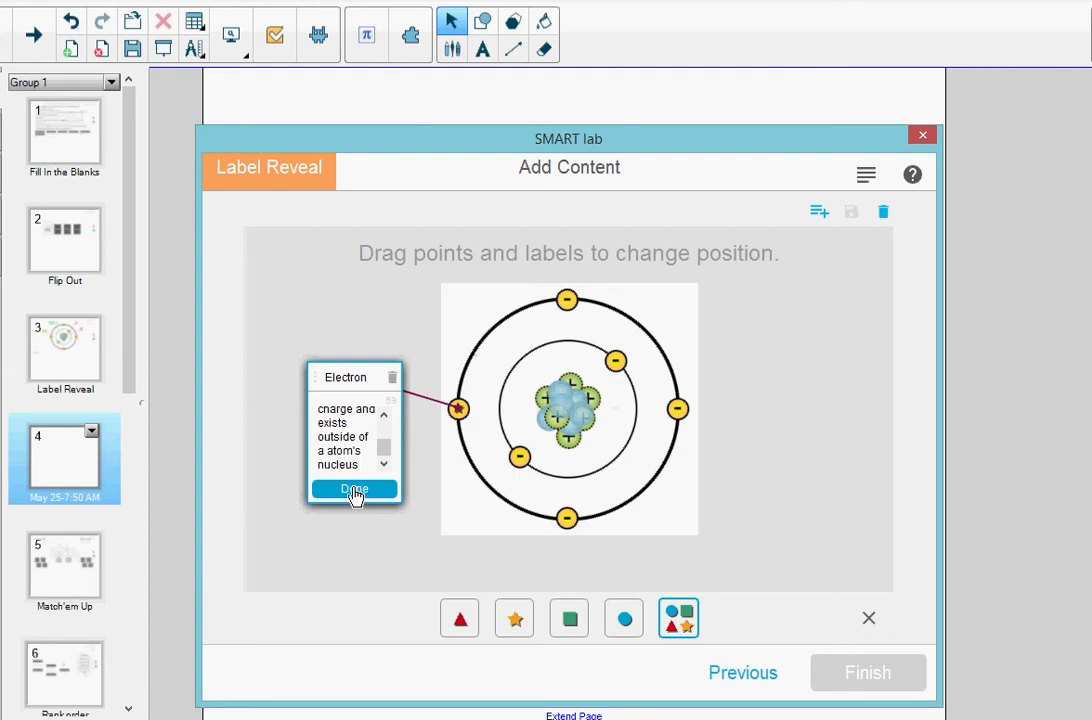
click(353, 490)
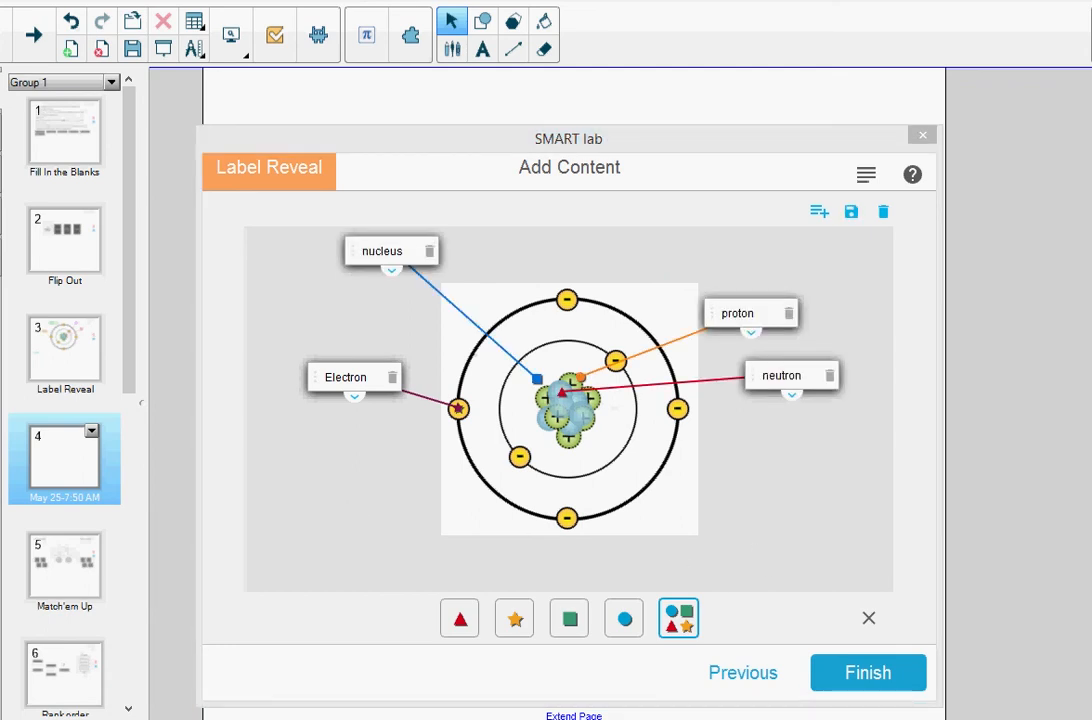
mouse_move(1055, 368)
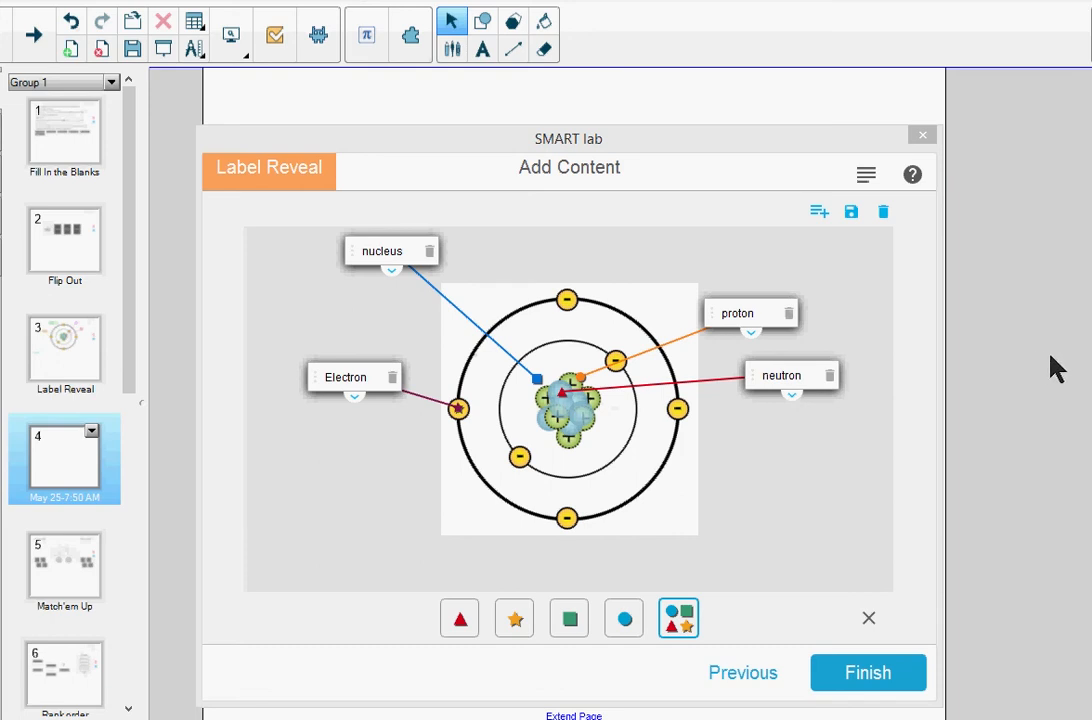
mouse_move(853, 690)
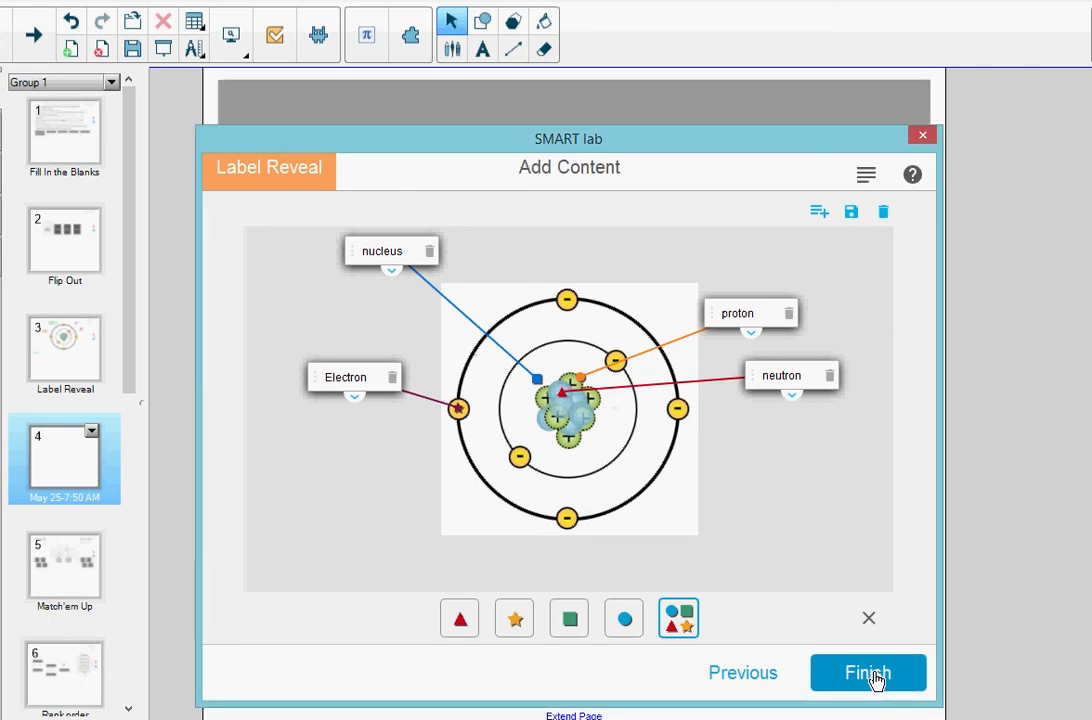
- Finish the activity so the atom with question-mark labels appears on page 4
click(867, 672)
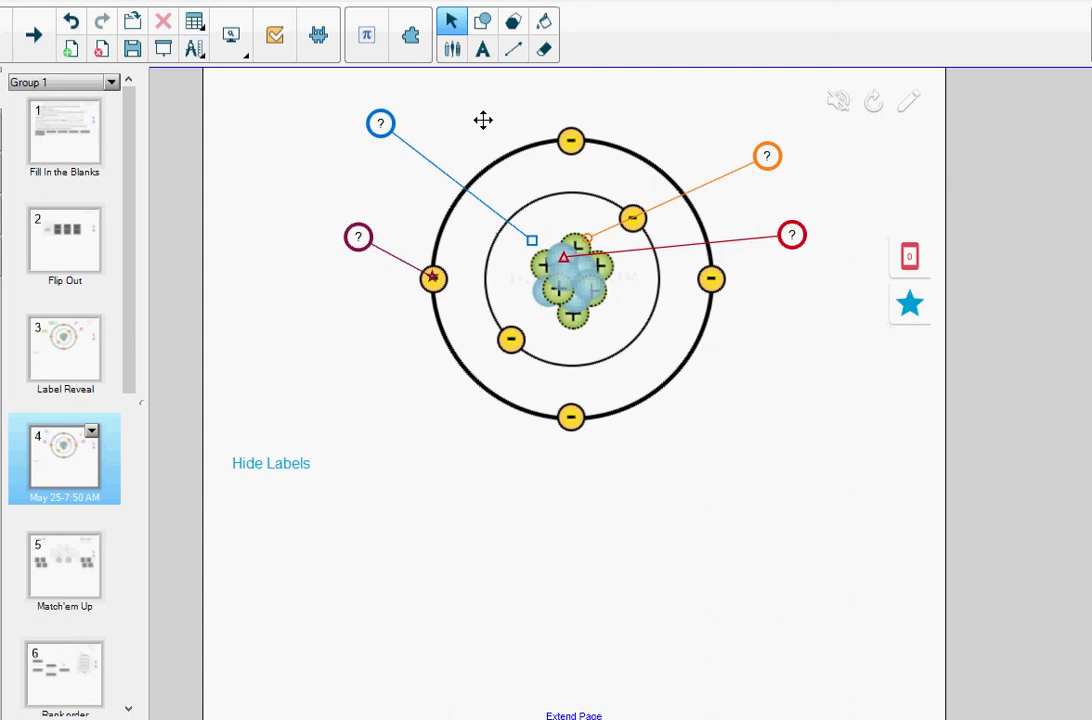
mouse_move(456, 237)
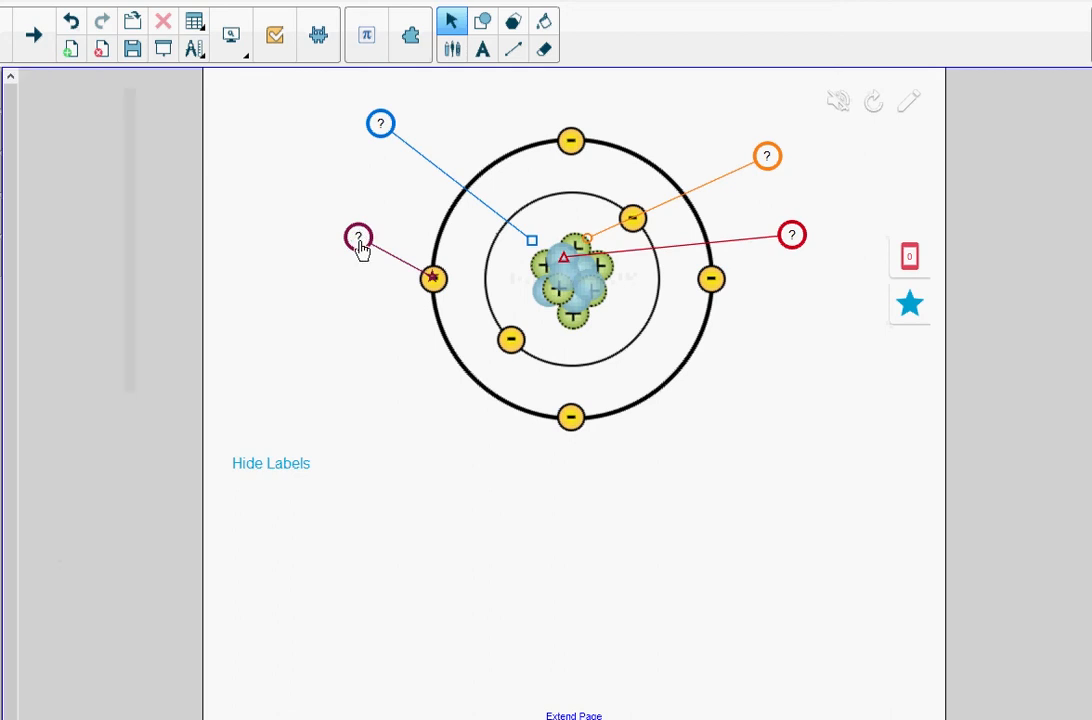
click(358, 237)
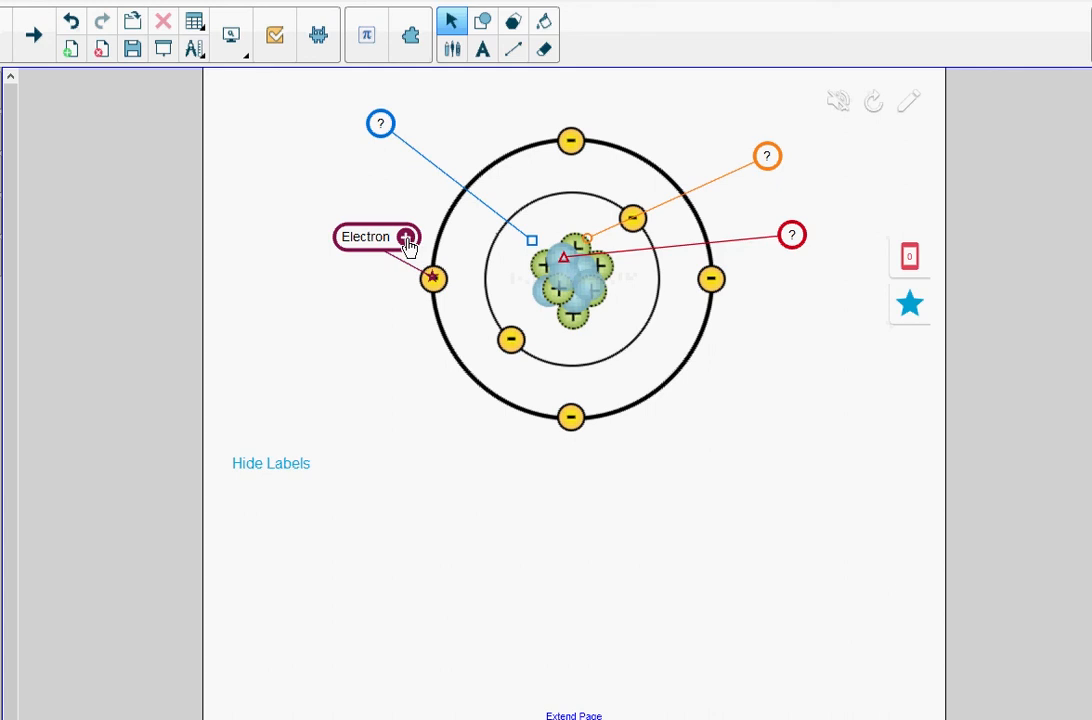
click(407, 237)
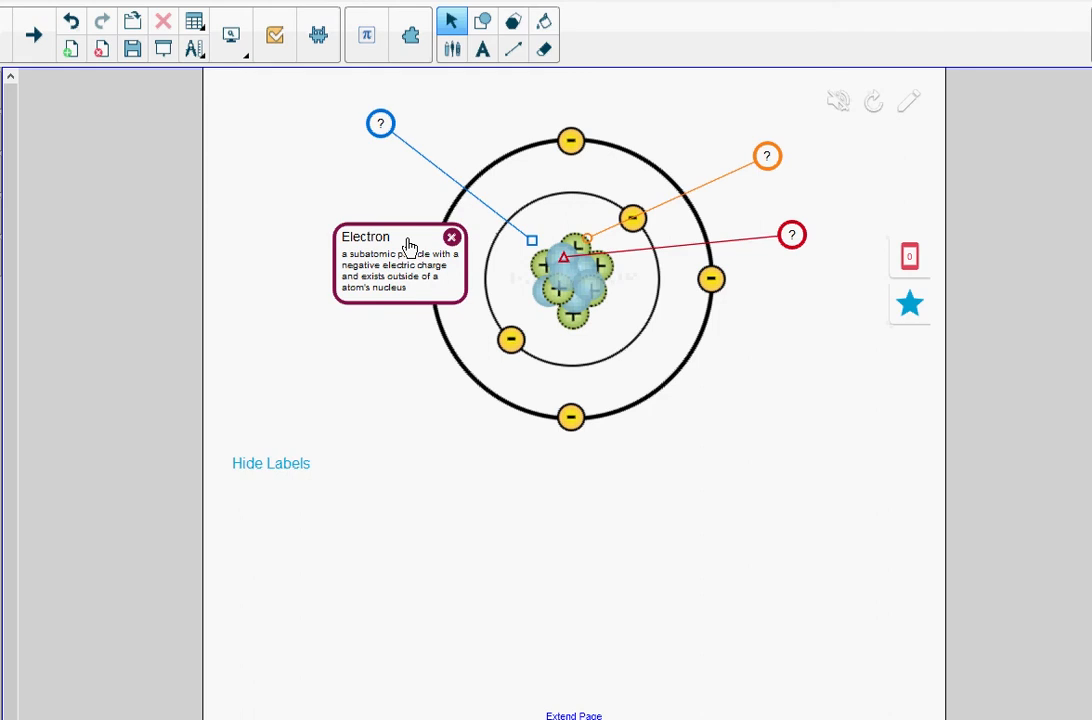
mouse_move(454, 250)
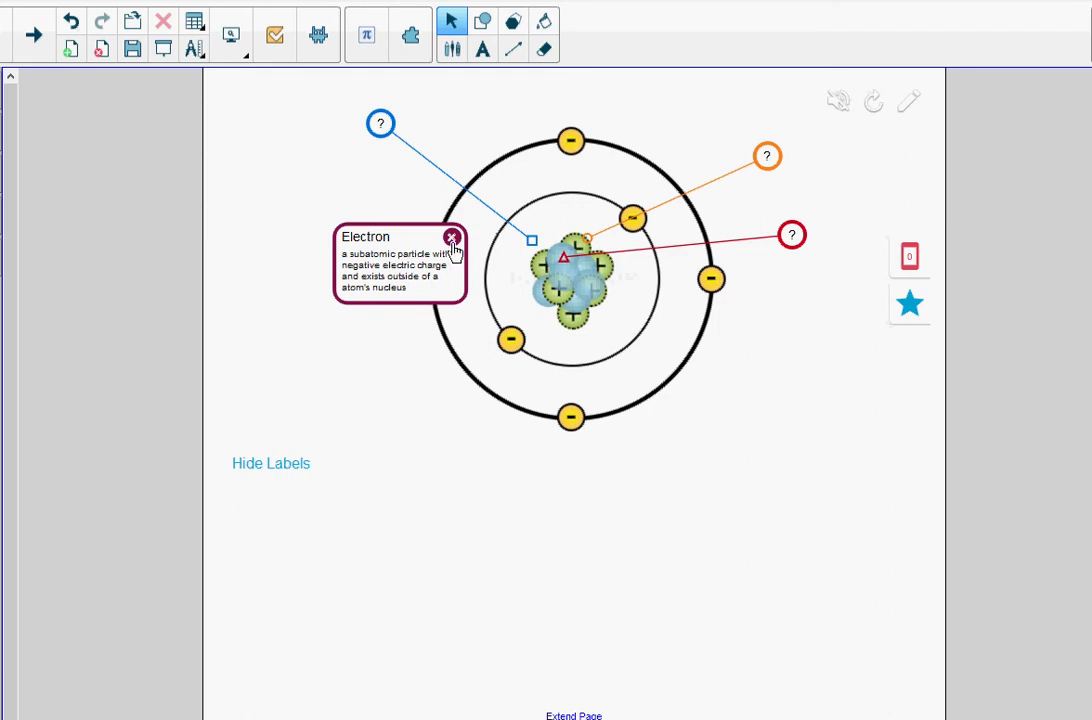
click(452, 238)
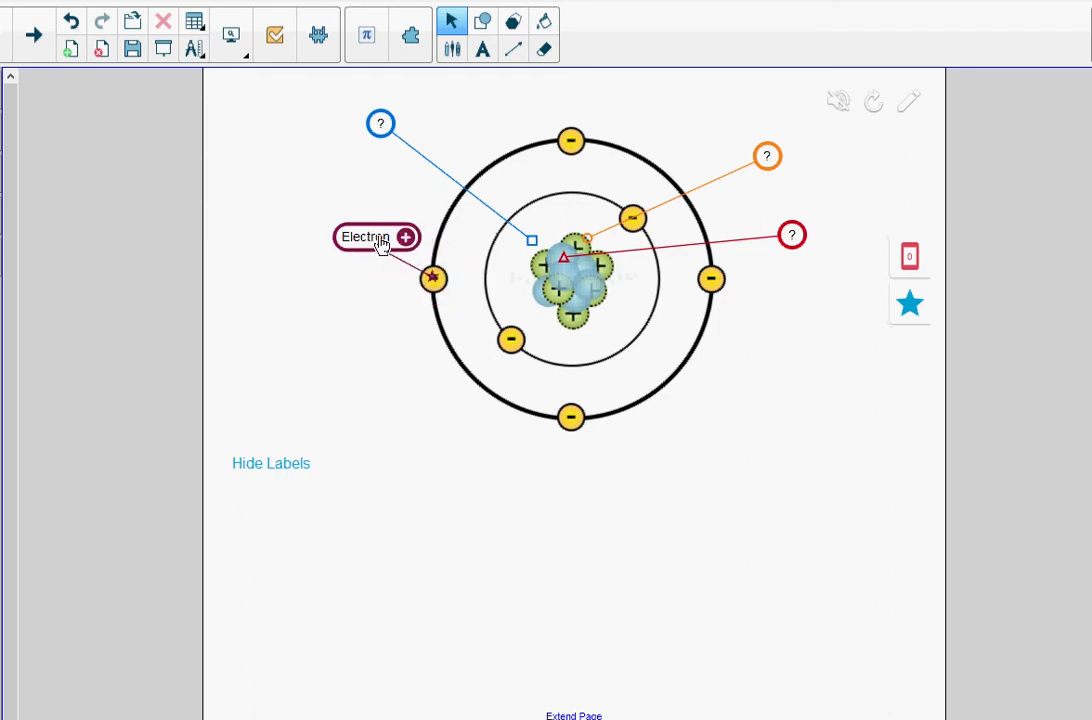
click(406, 238)
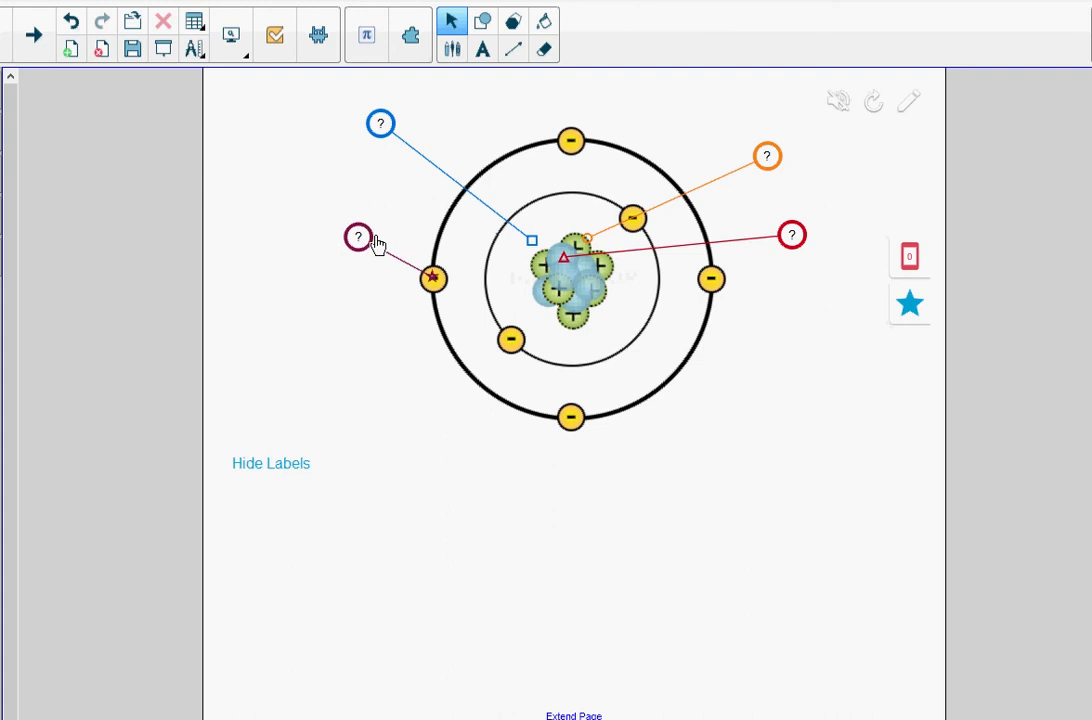
mouse_move(265, 475)
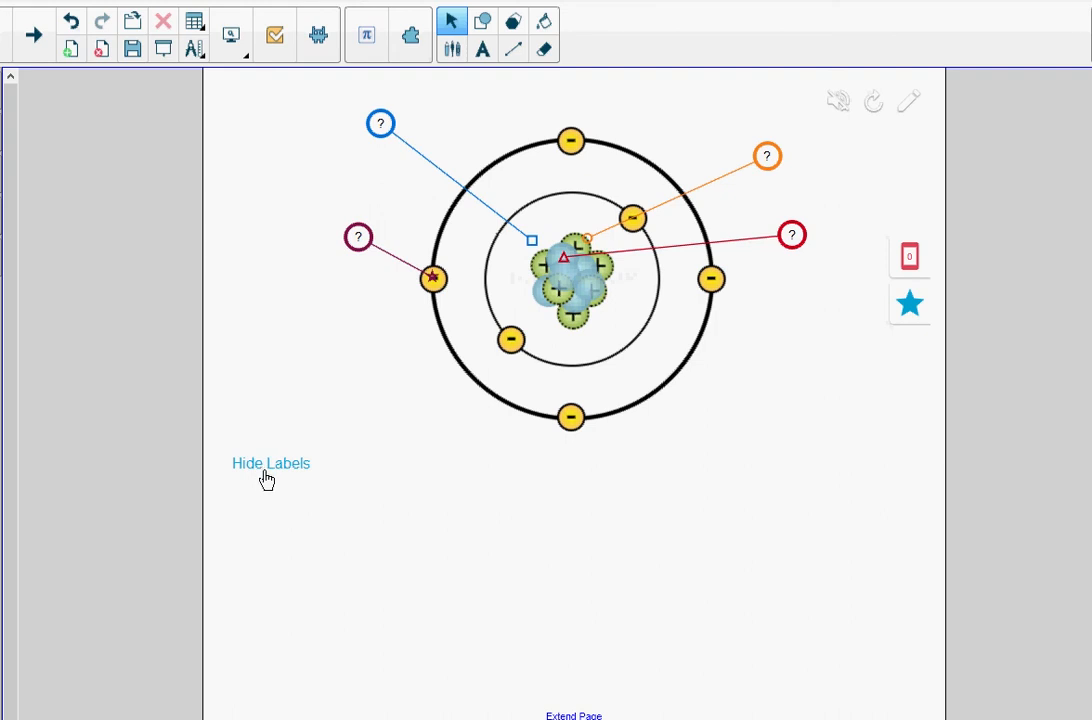
mouse_move(275, 475)
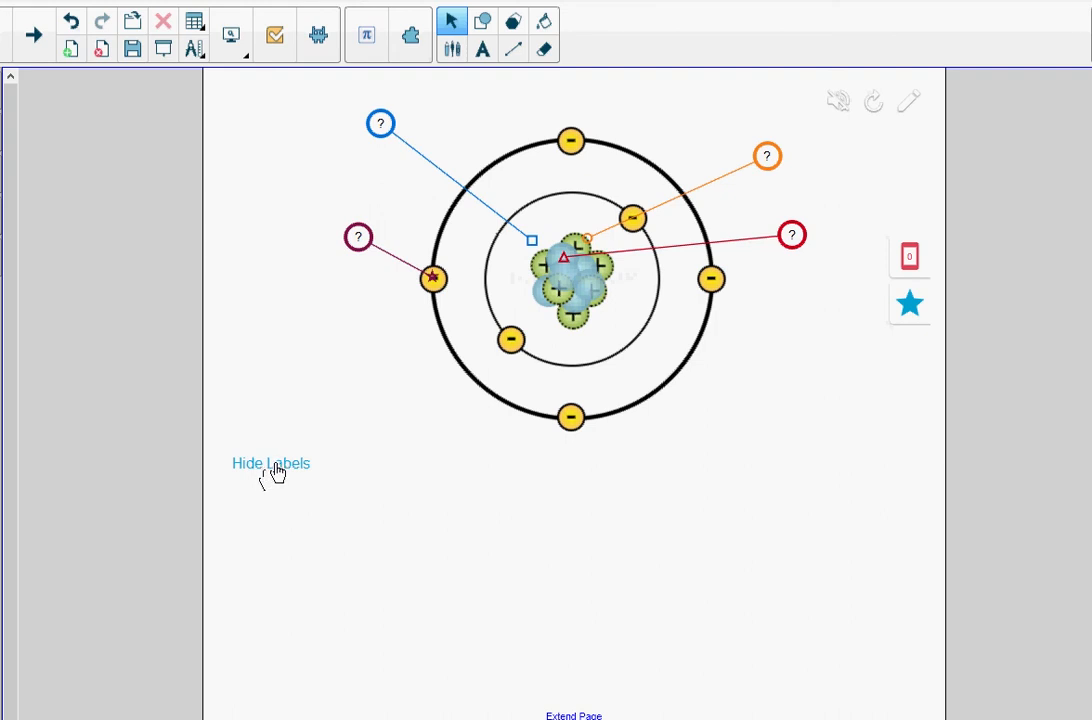
mouse_move(278, 470)
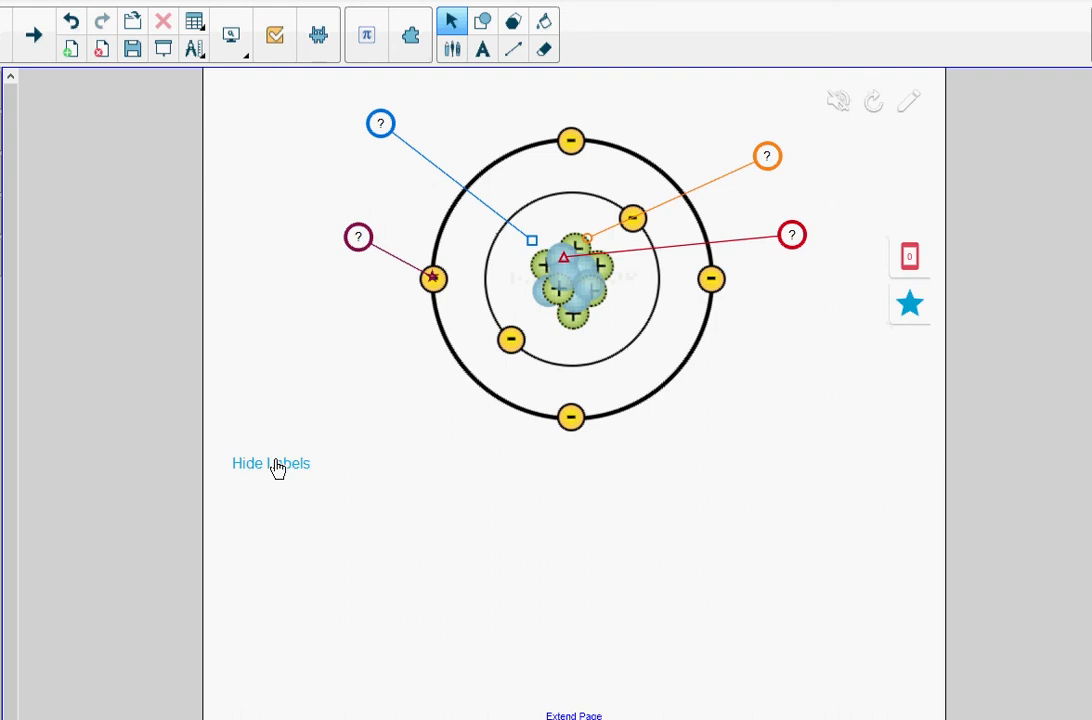
click(271, 463)
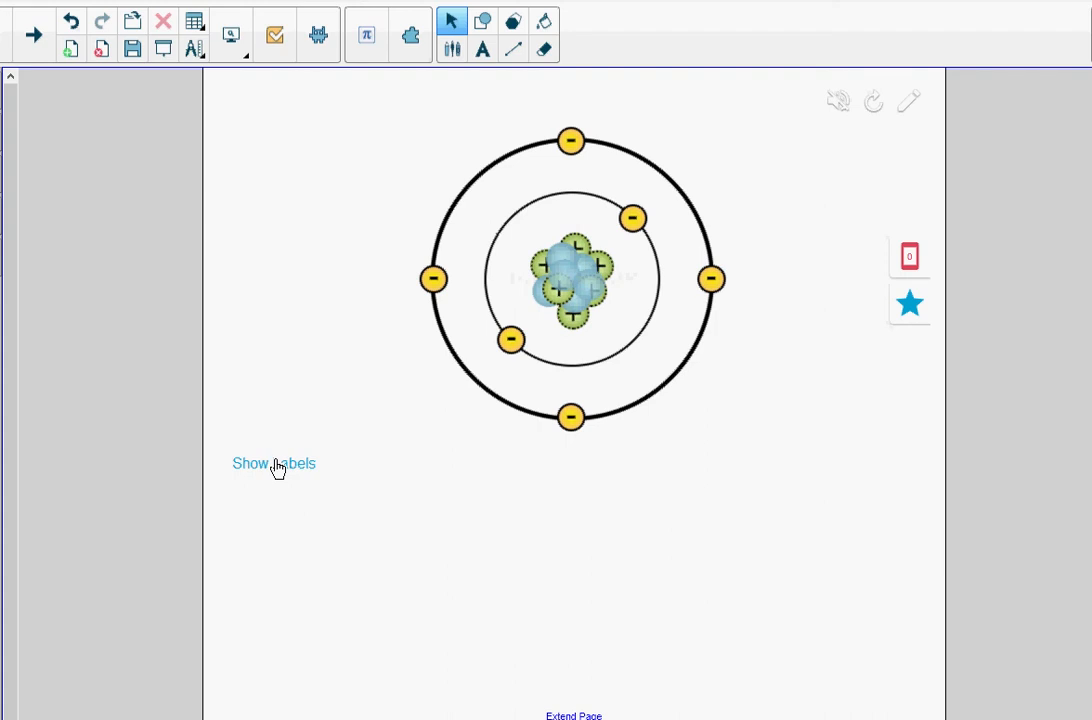
mouse_move(285, 471)
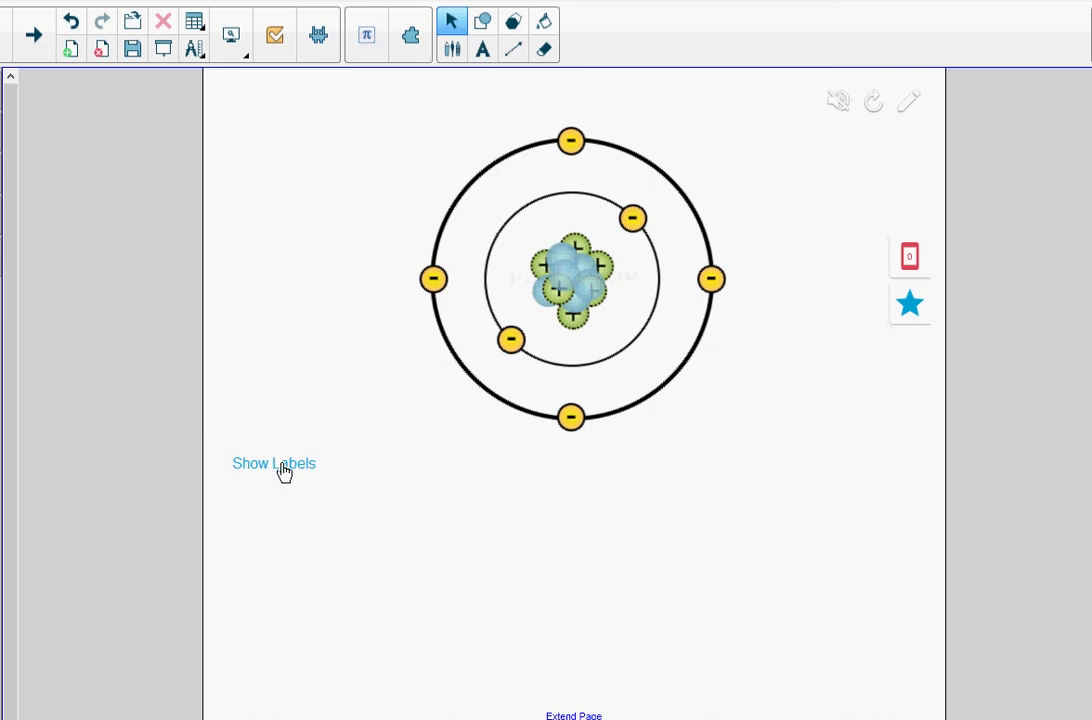
click(273, 463)
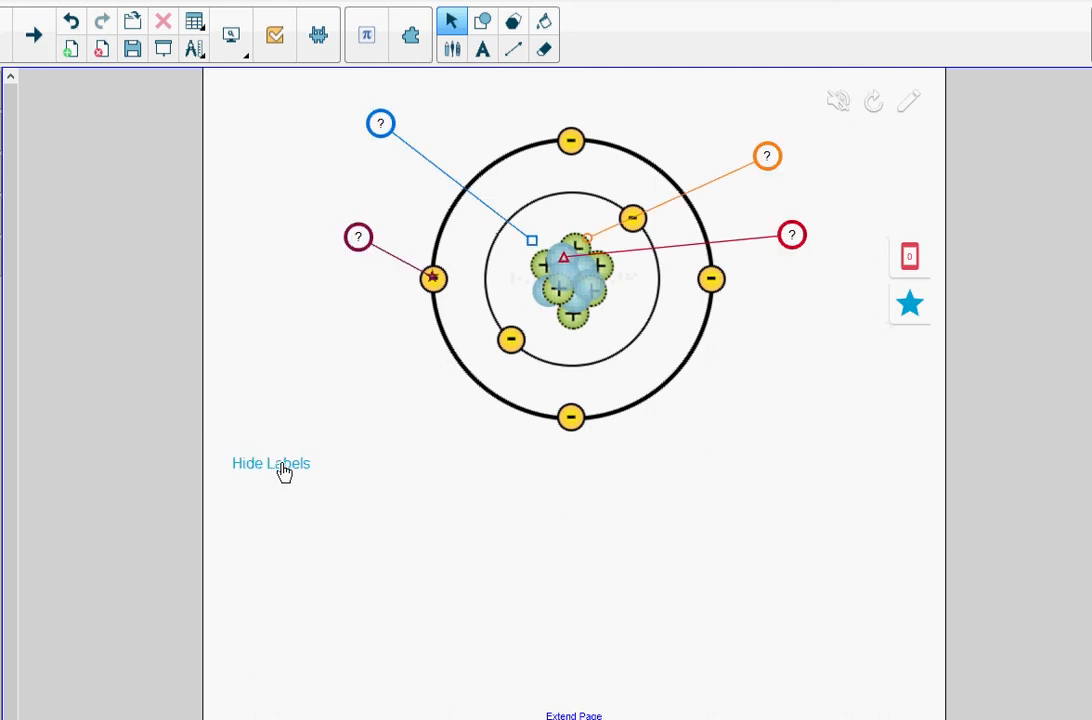
mouse_move(750, 378)
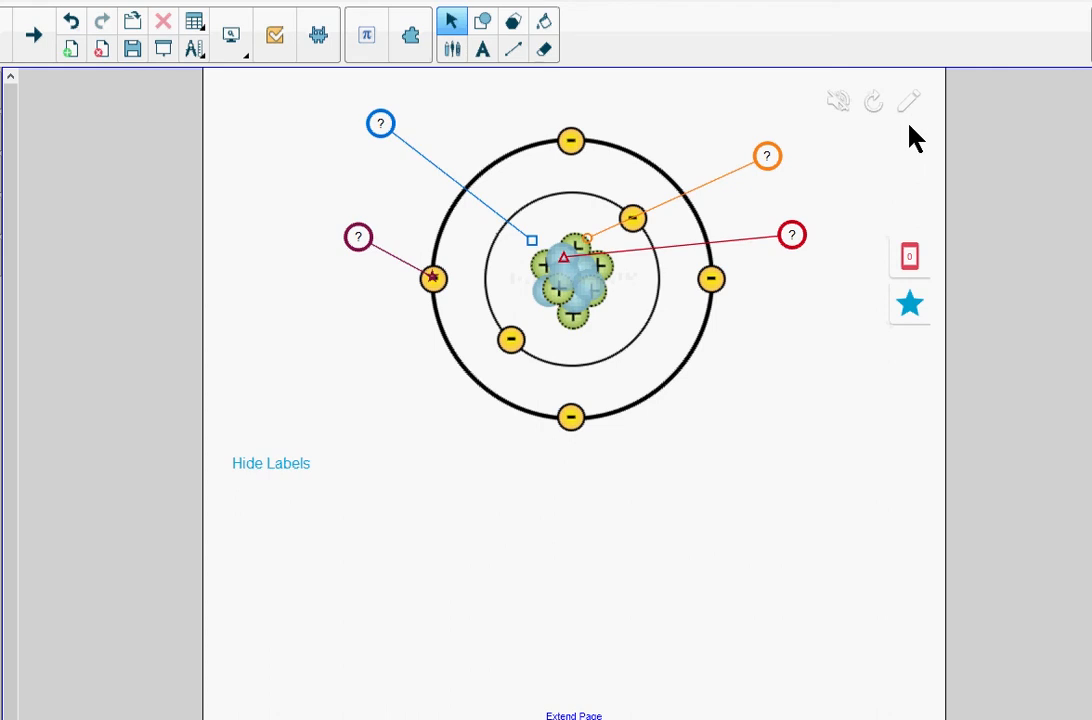
mouse_move(908, 102)
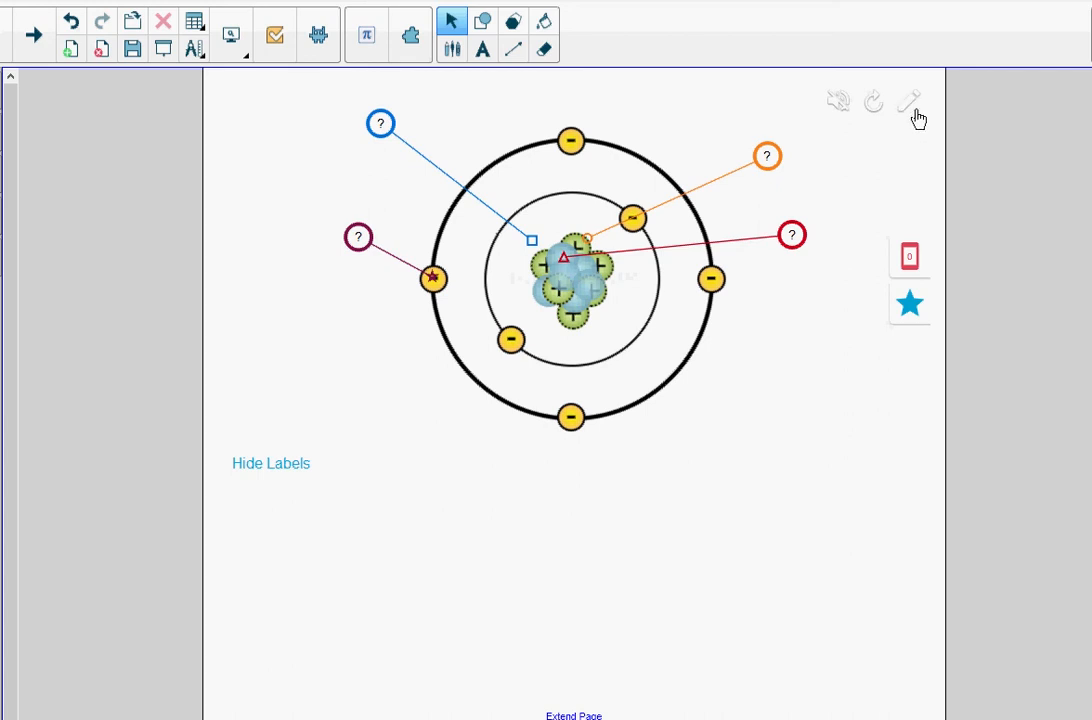
mouse_move(928, 168)
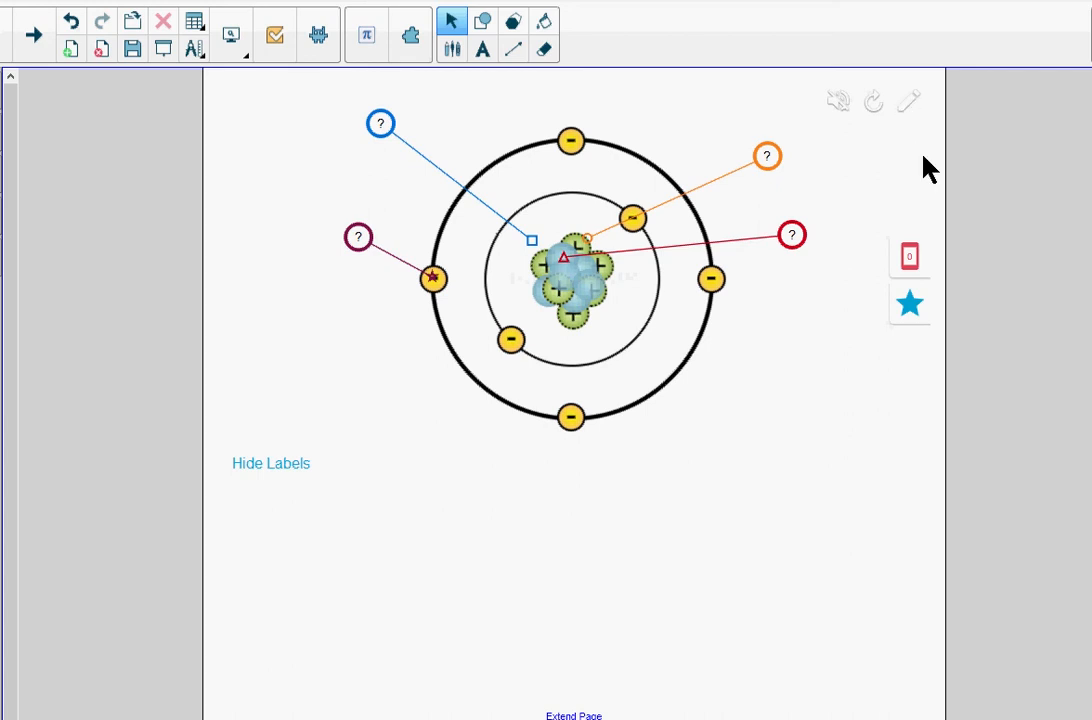